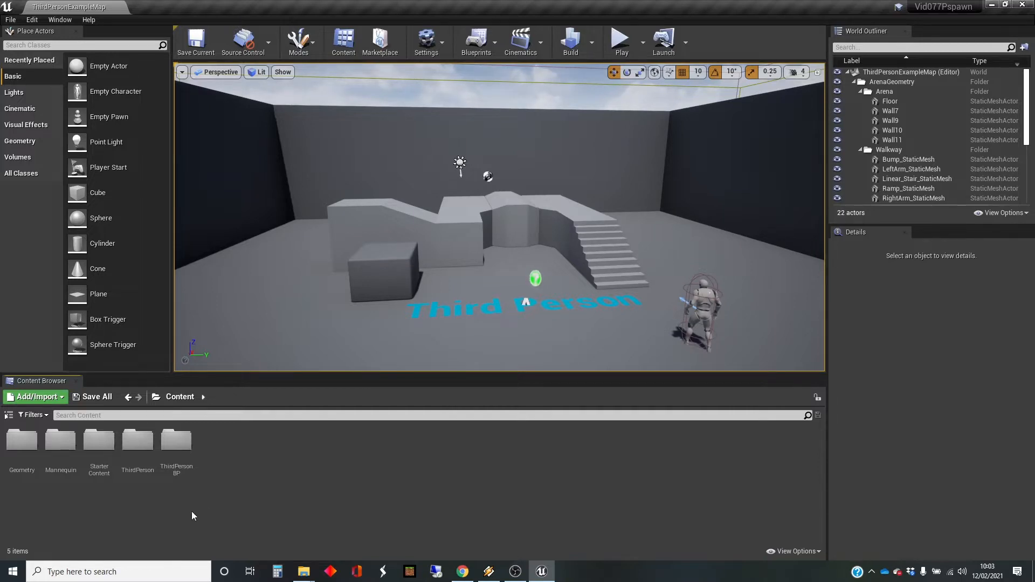
mouse_move(250, 450)
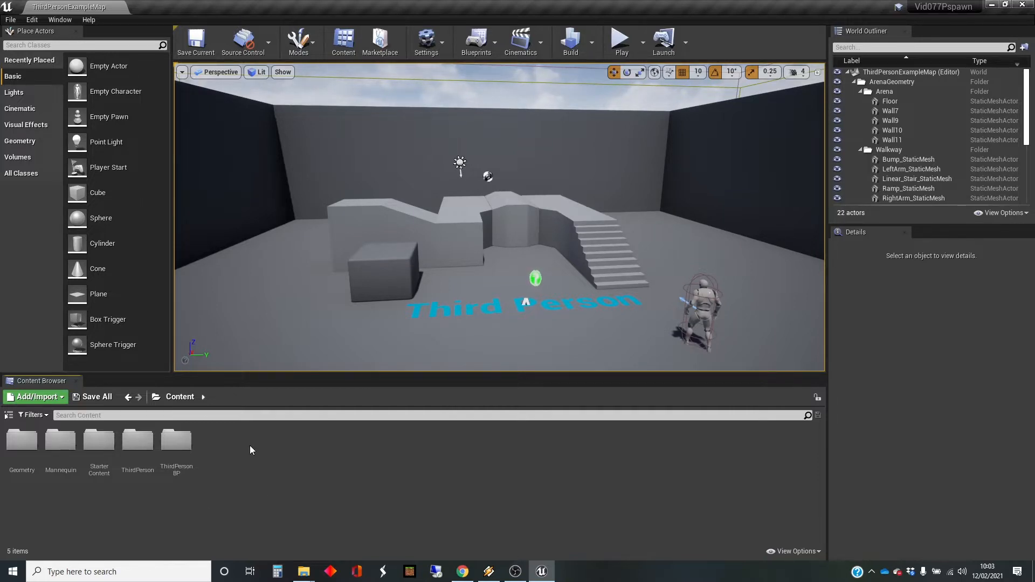
mouse_move(259, 448)
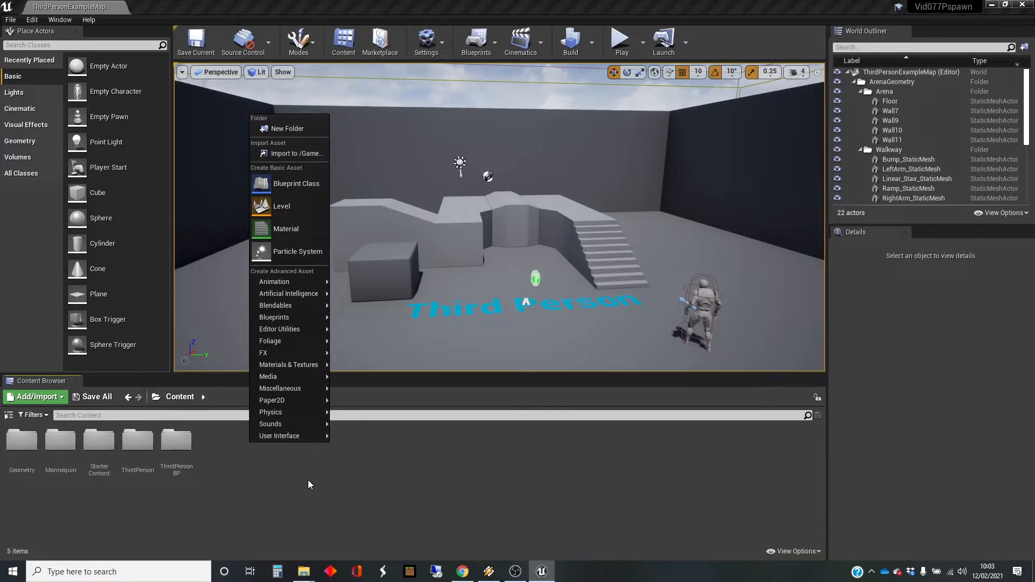
mouse_move(298, 480)
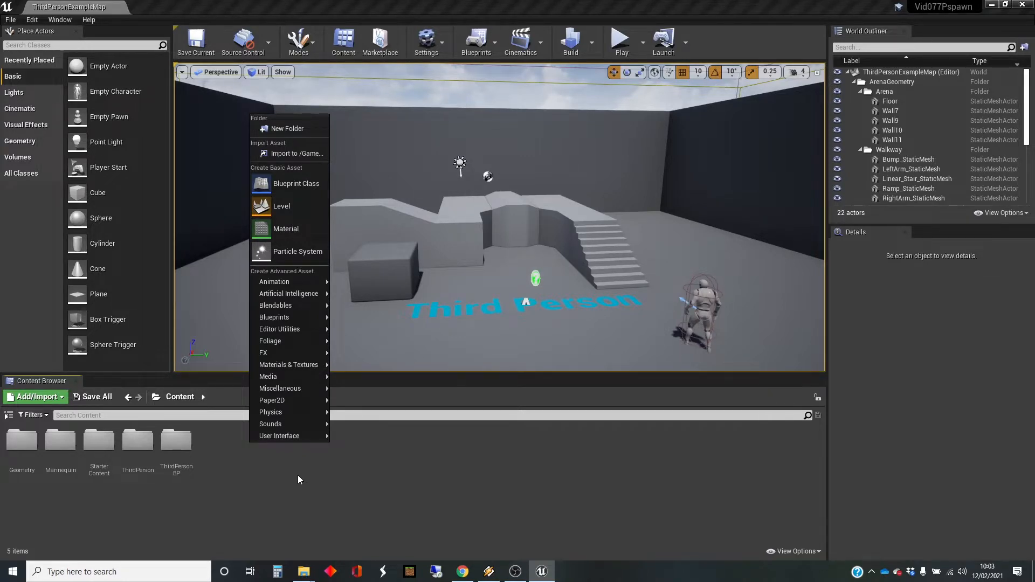
mouse_move(270, 353)
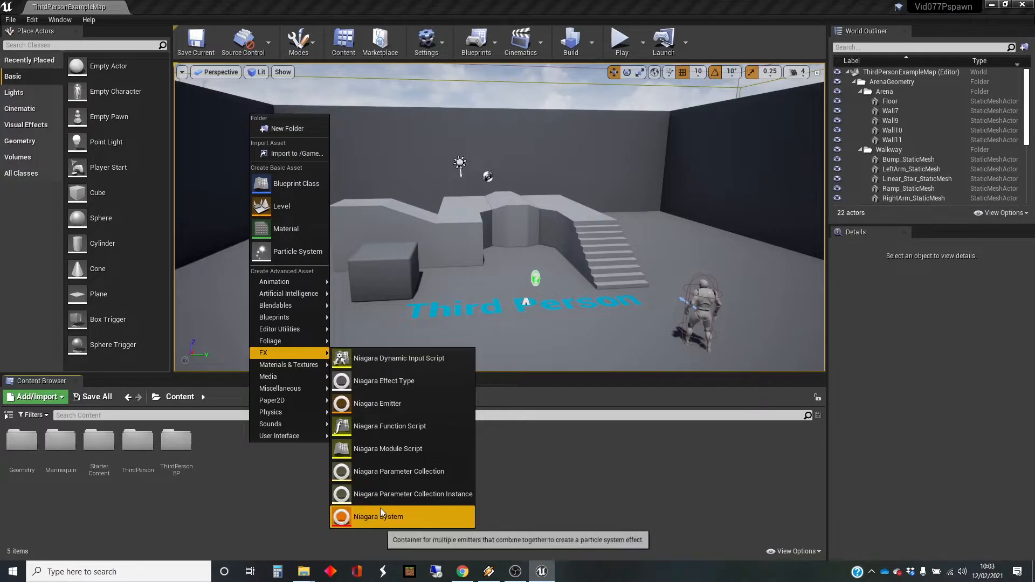
- Create Niagara system NS_Mine in Content from the Omnidirectional Burst emitter template
click(377, 516)
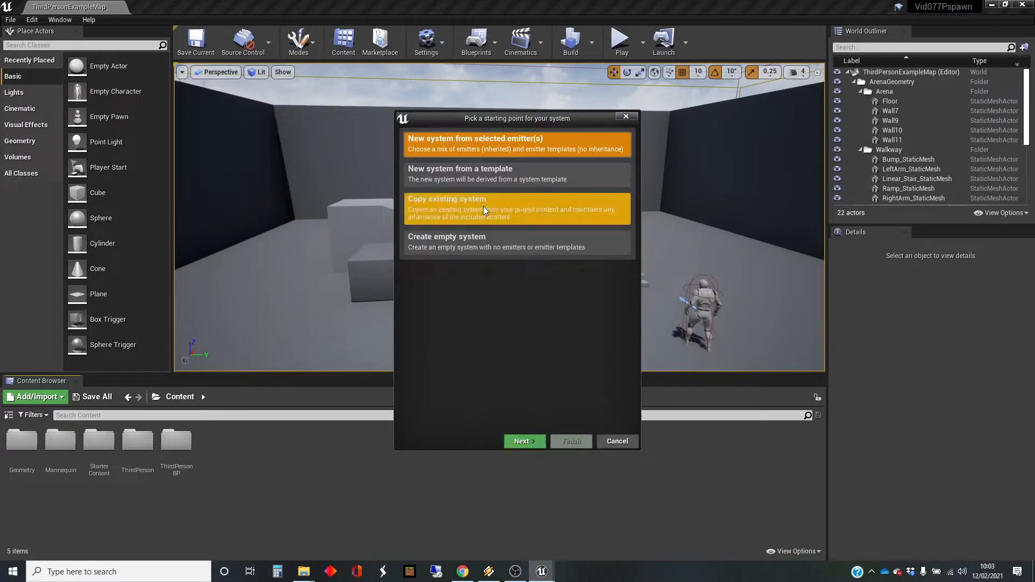
click(524, 441)
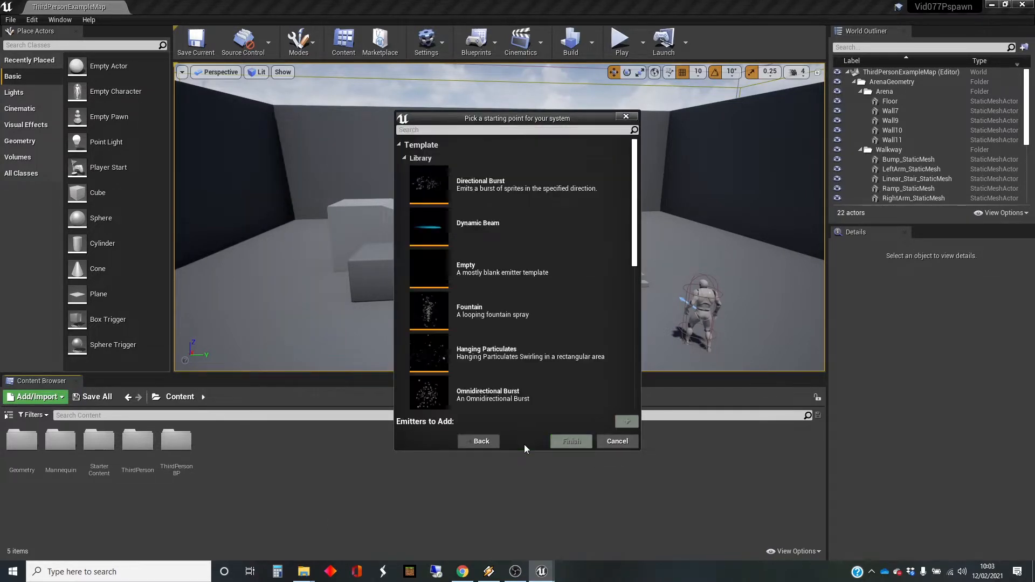
scroll(down, 3)
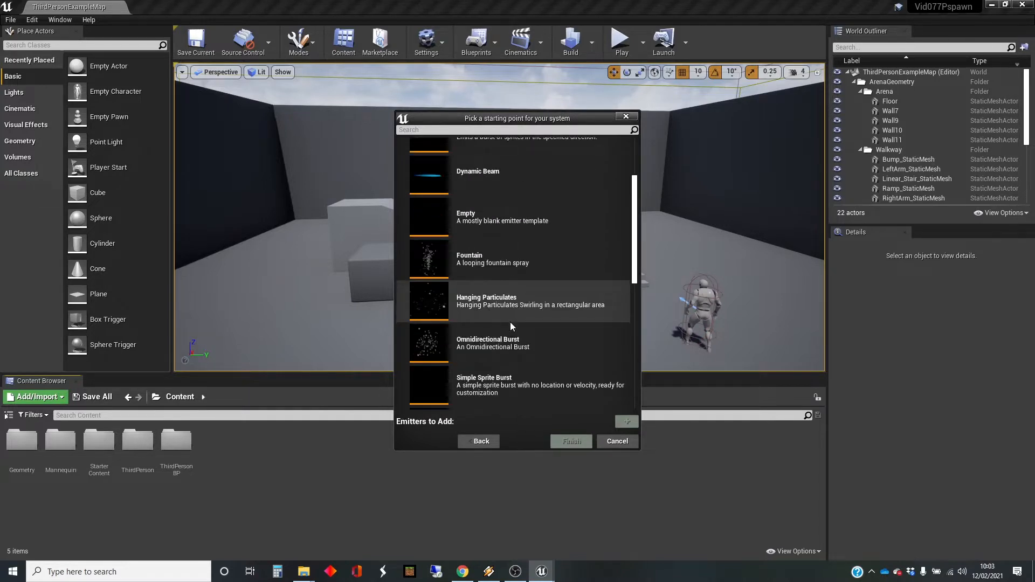
click(515, 343)
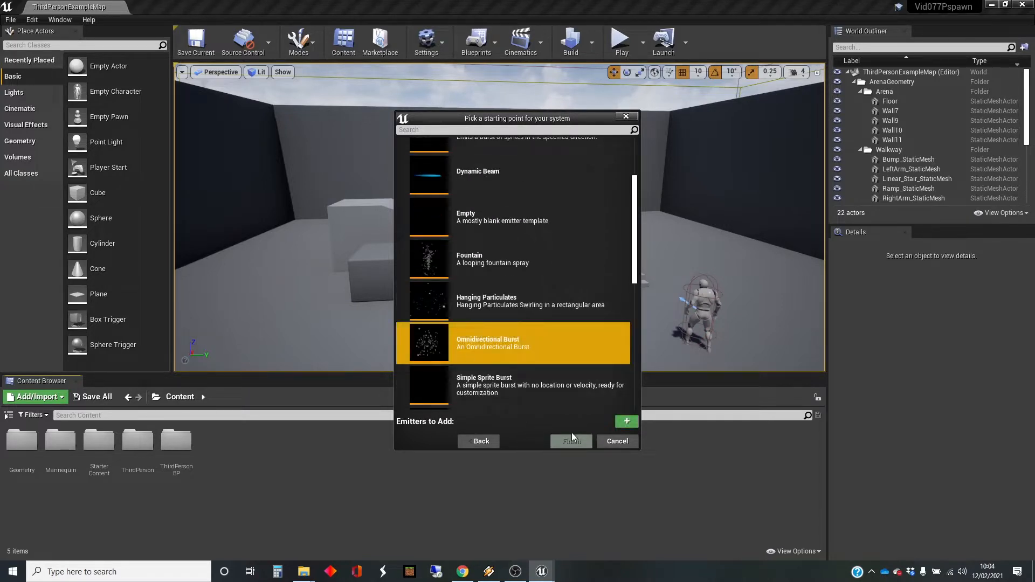
click(571, 441)
text(NS_Mine)
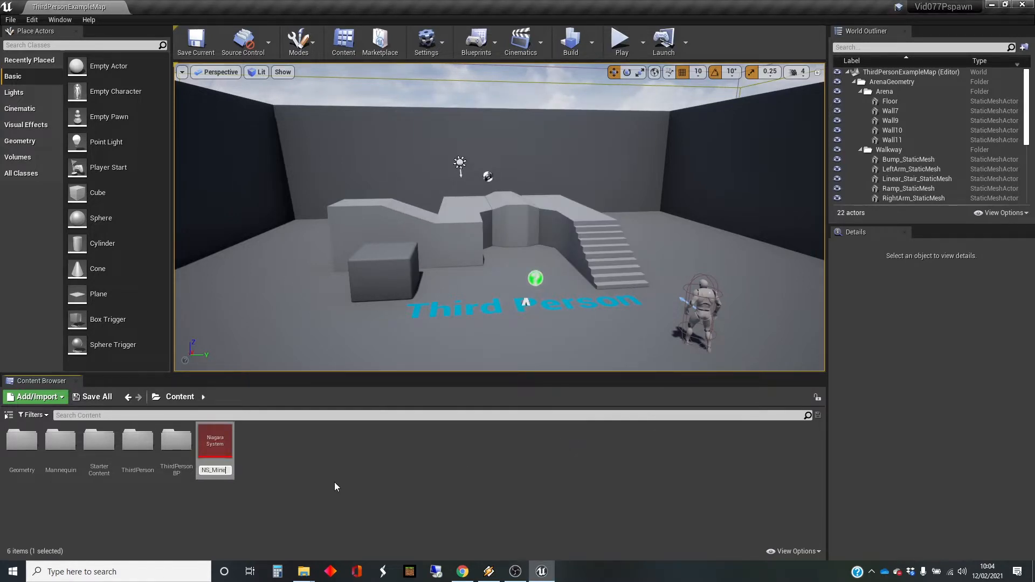
- Open NS_Mine from the Content Browser in a maximized Niagara editor
double_click(214, 438)
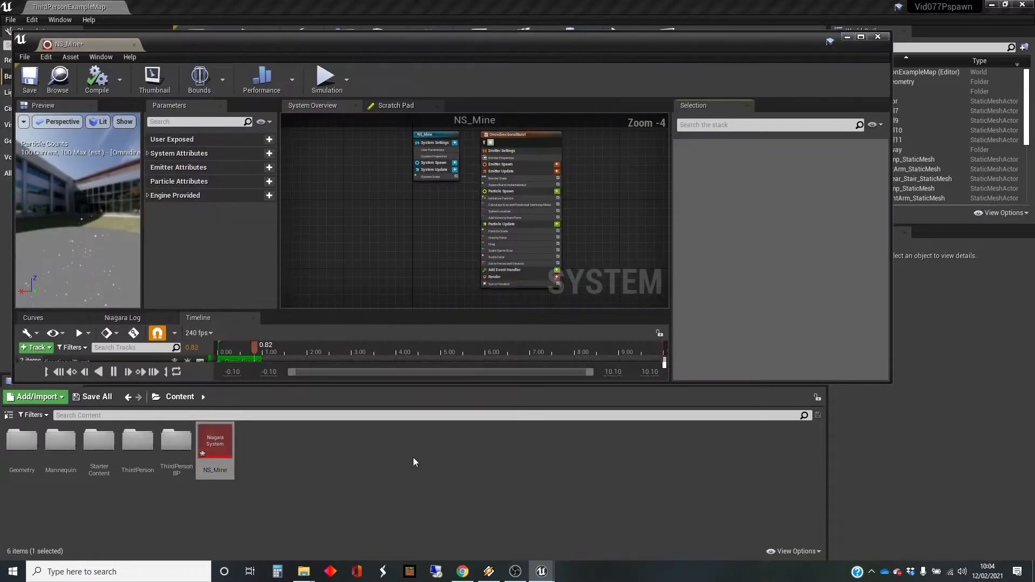
click(860, 38)
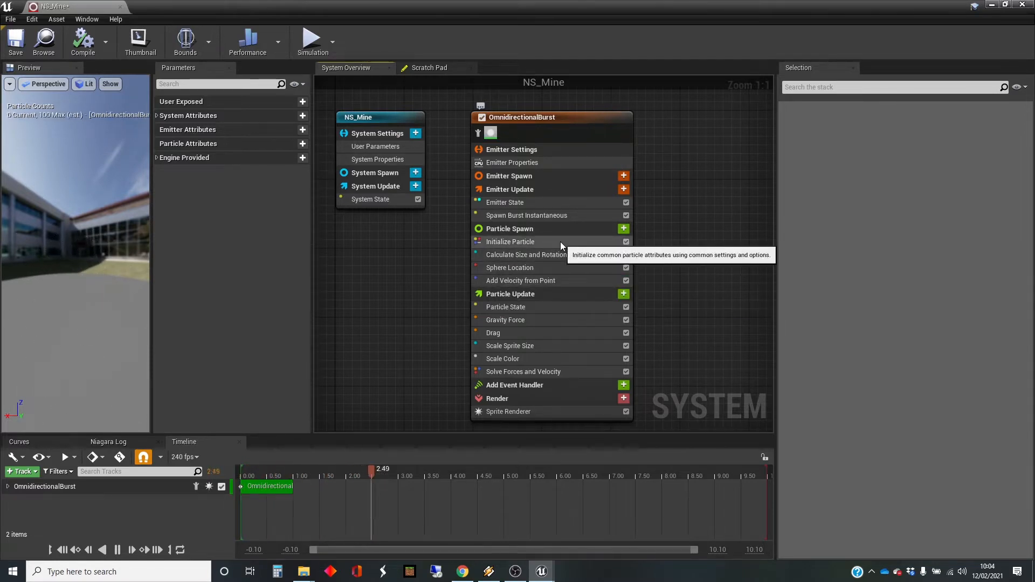
- Set the emitter state's Loop Behavior to Infinite
click(506, 203)
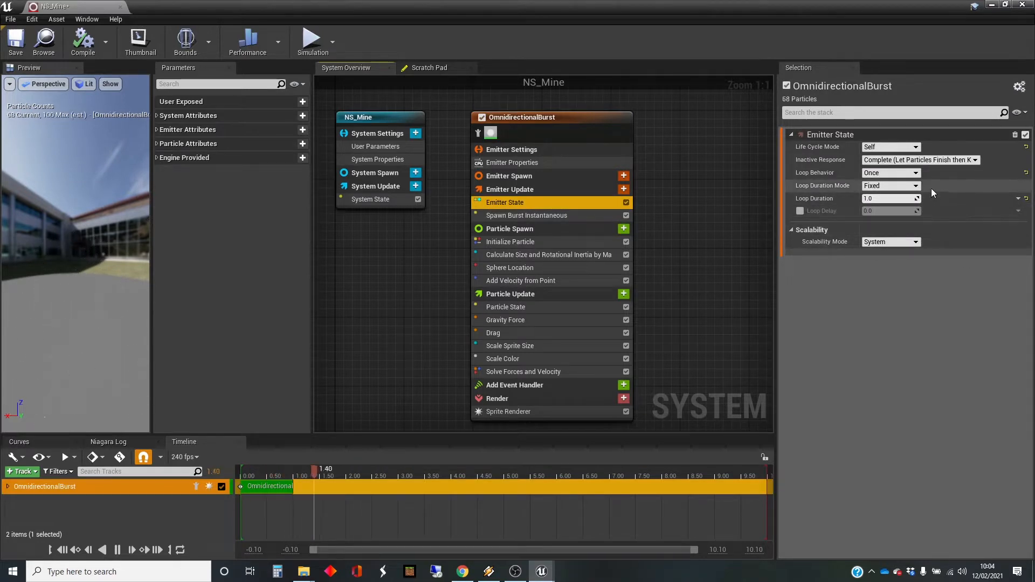
click(917, 172)
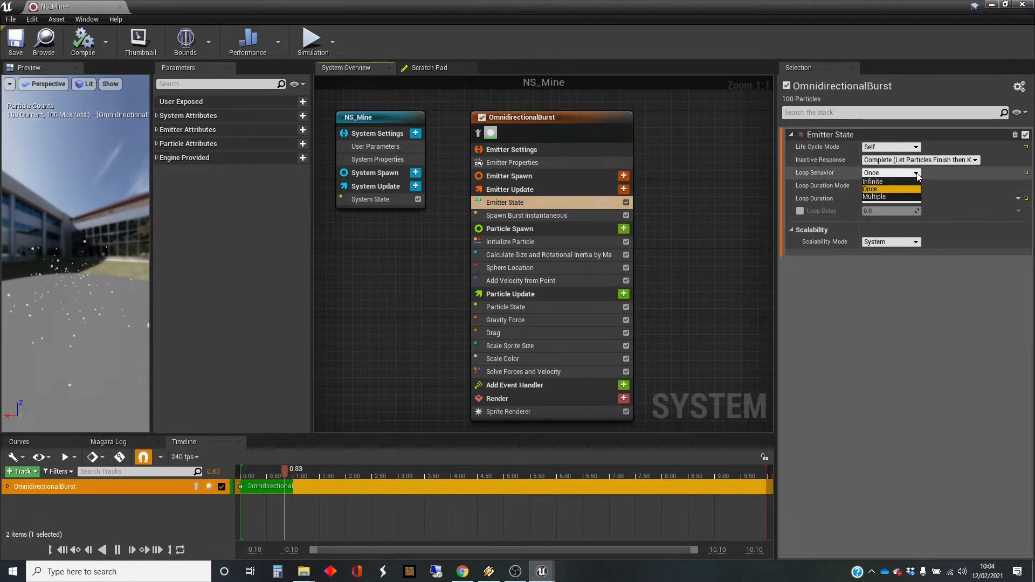
click(873, 181)
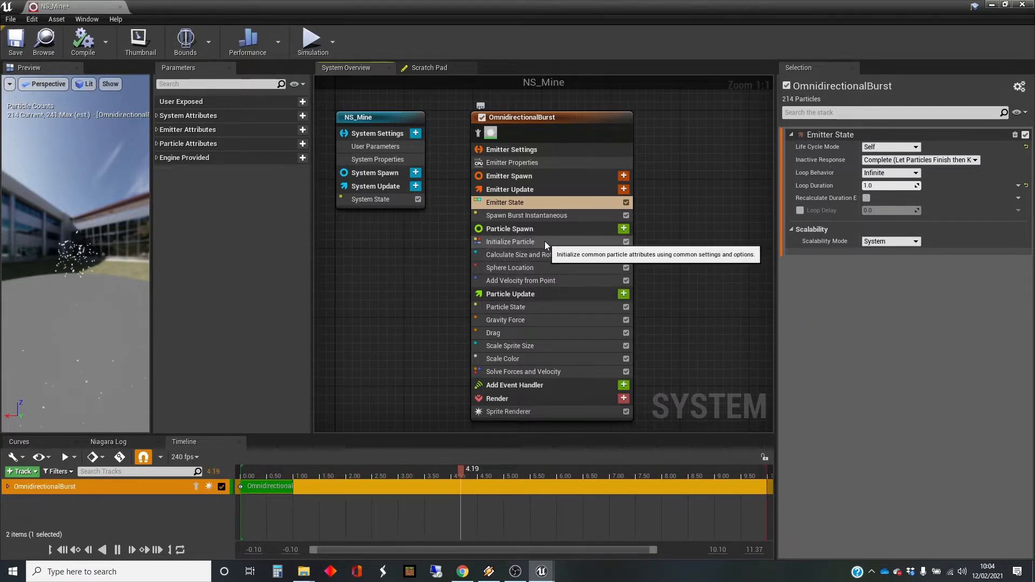
- Inspect Calculate Size and Rotational Inertia, Add Velocity from Point, then Initialize Particle modules
click(548, 254)
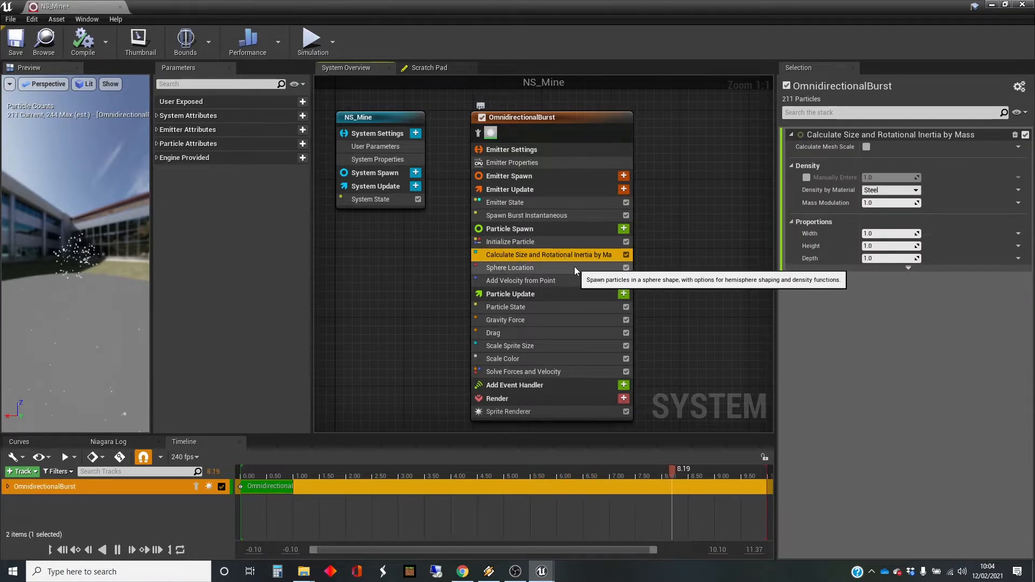
click(521, 280)
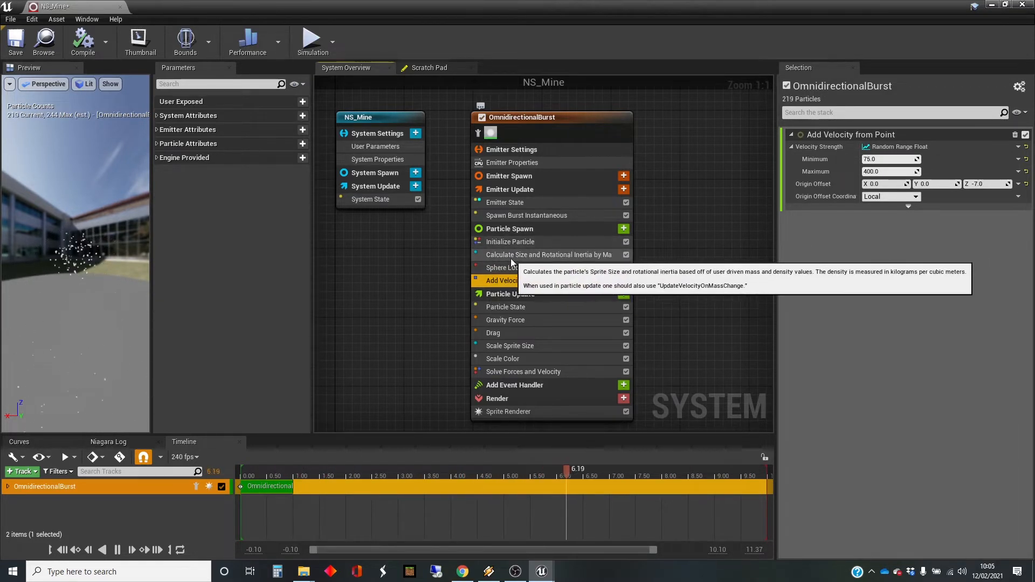
click(548, 254)
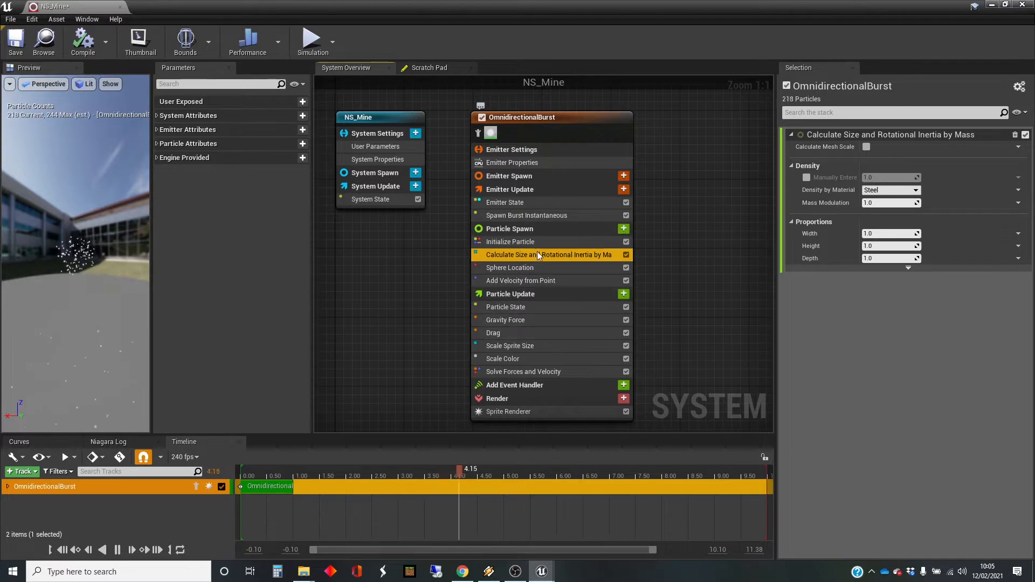
click(509, 241)
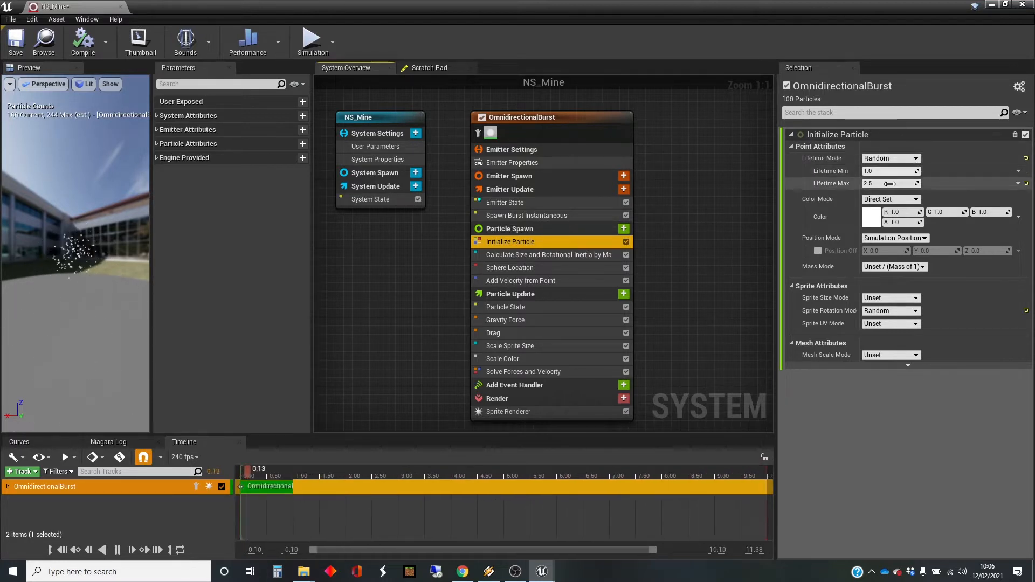
- Edit Lifetime Min and Max so particles live a random 1 to 2 seconds
text(05)
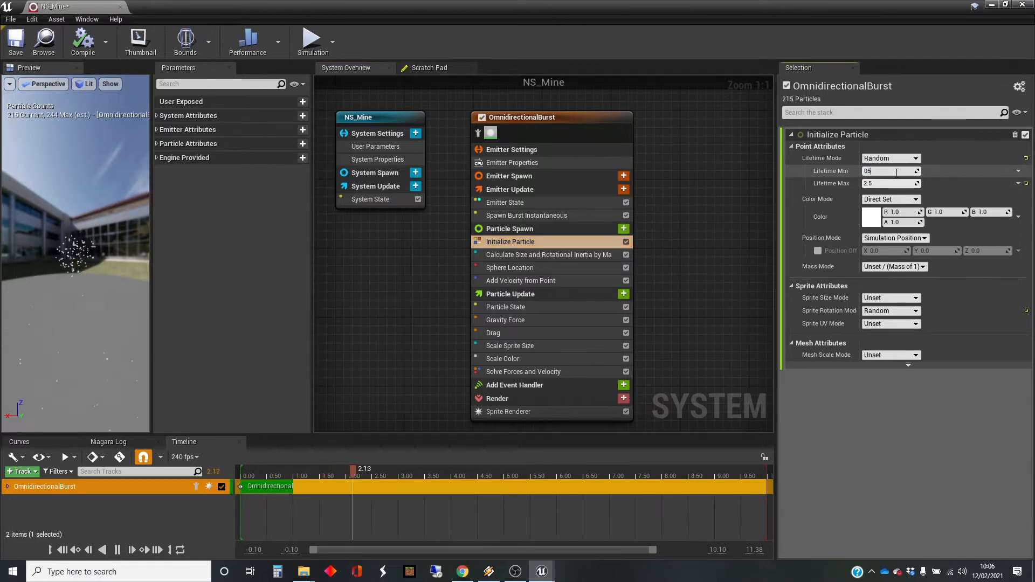
text(5.0)
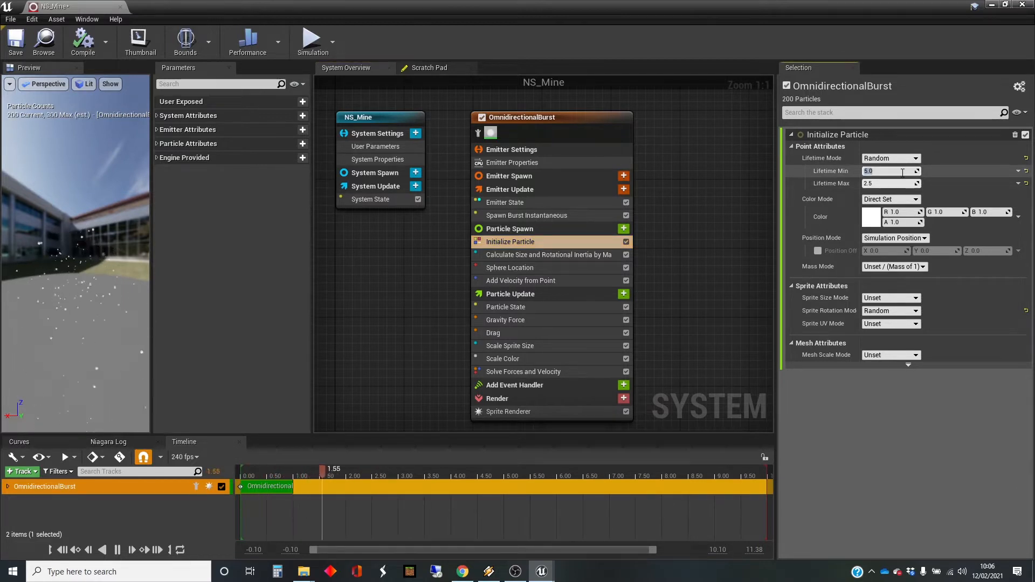
text(0)
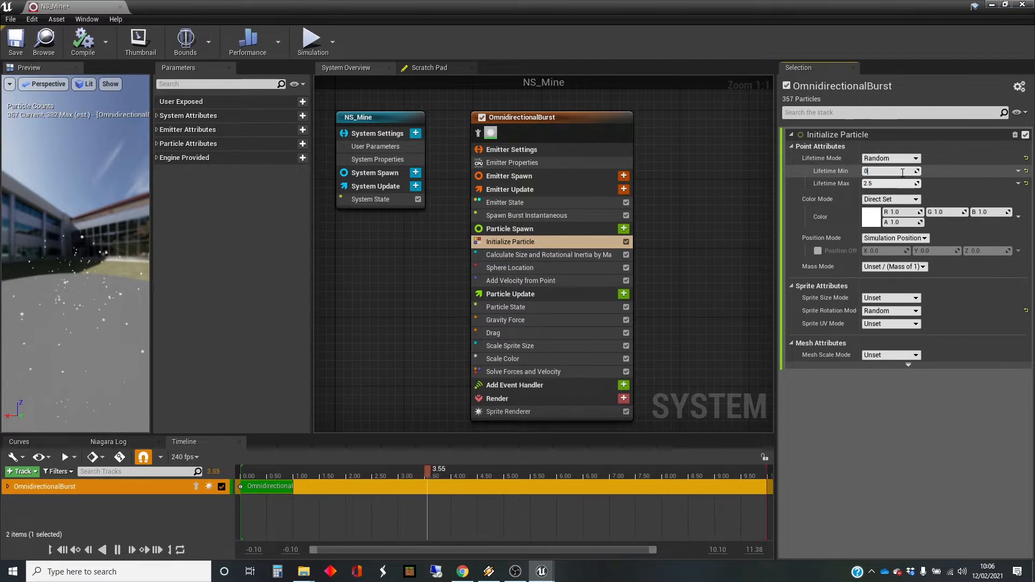
text(0.5)
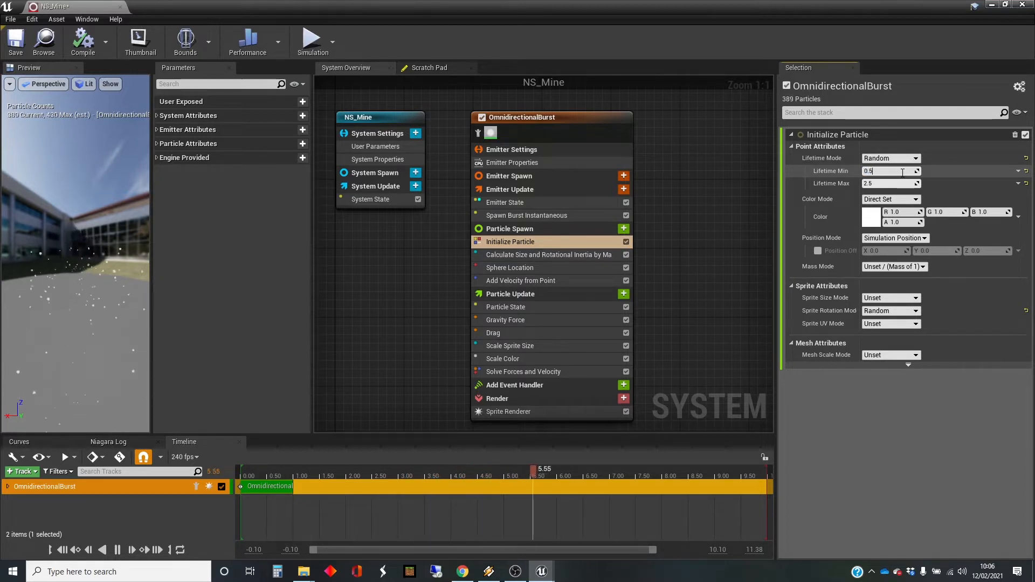
text(0.7)
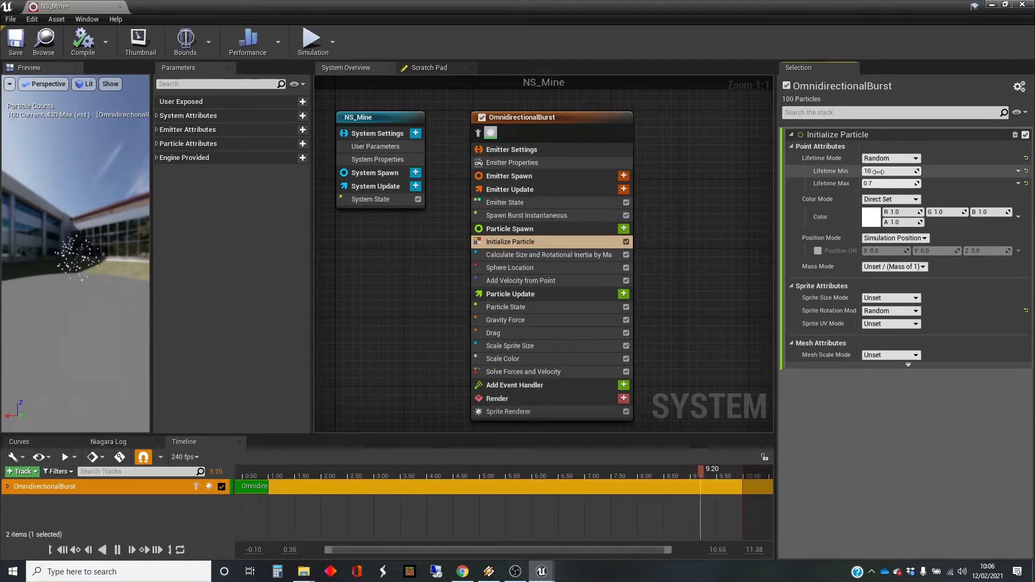
click(888, 183)
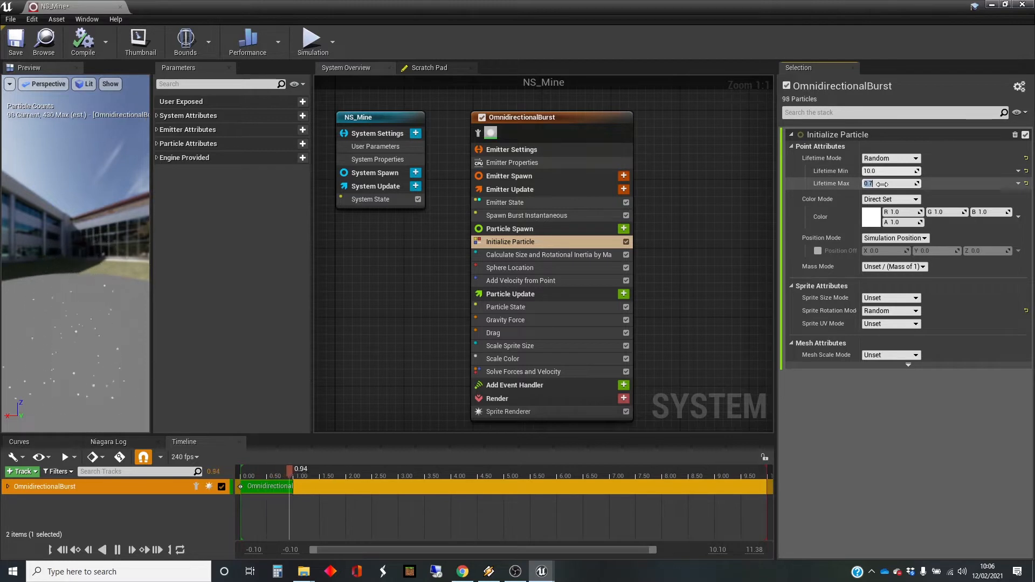
text(20.0)
click(891, 171)
text(1)
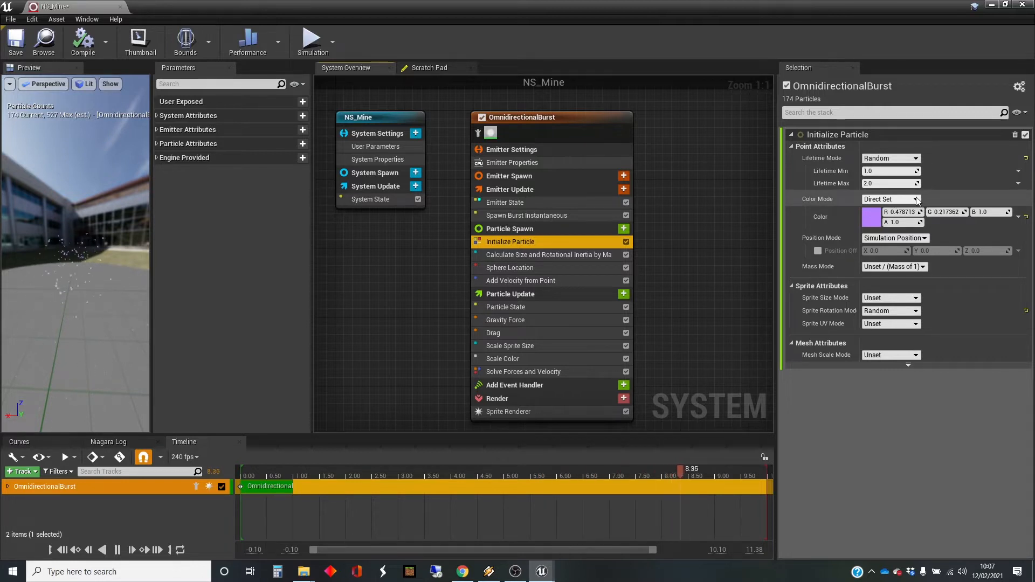
- Switch particle colour to a random range from orange minimum to yellow maximum
click(917, 199)
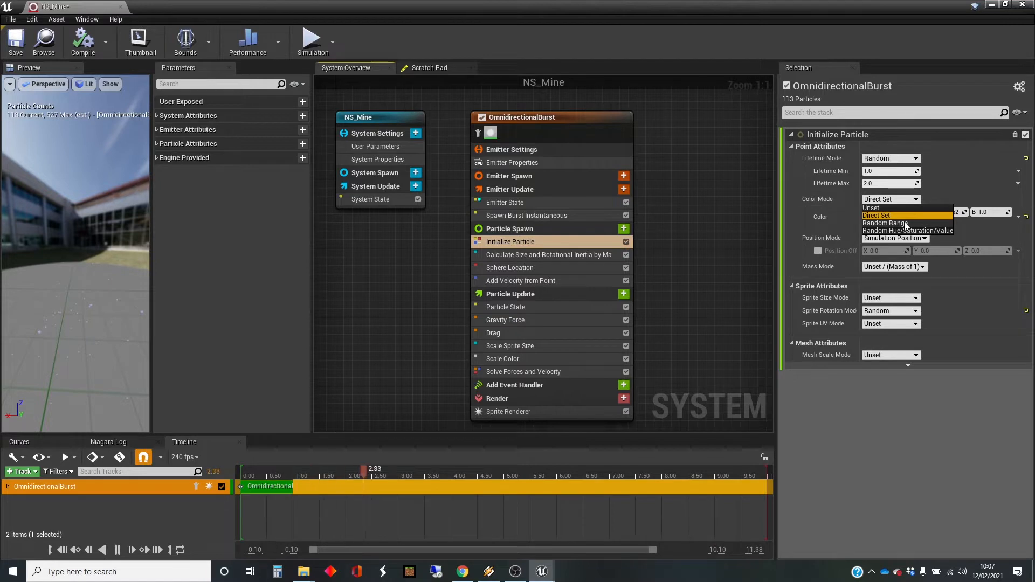
click(907, 223)
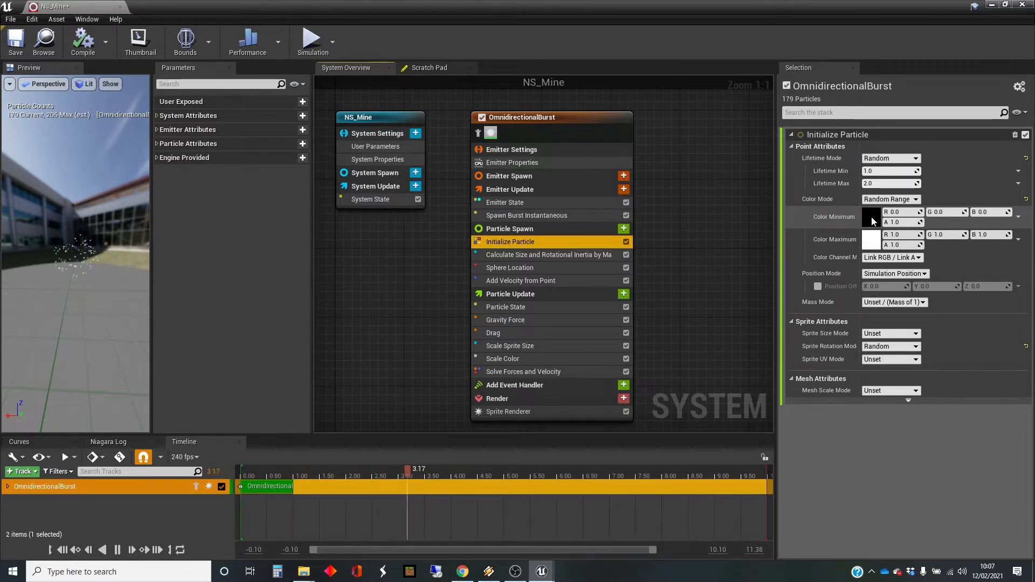
click(871, 217)
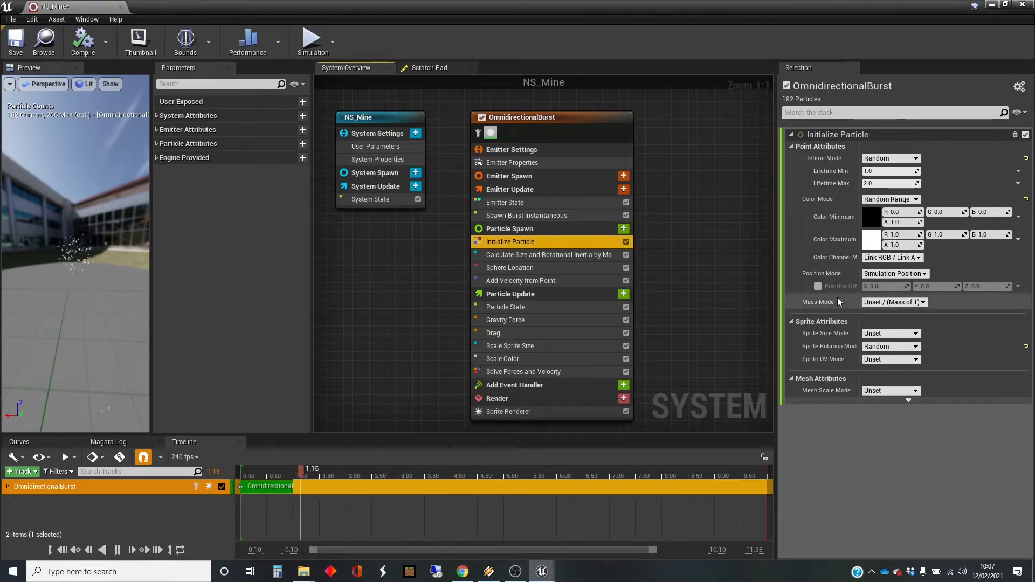
click(871, 217)
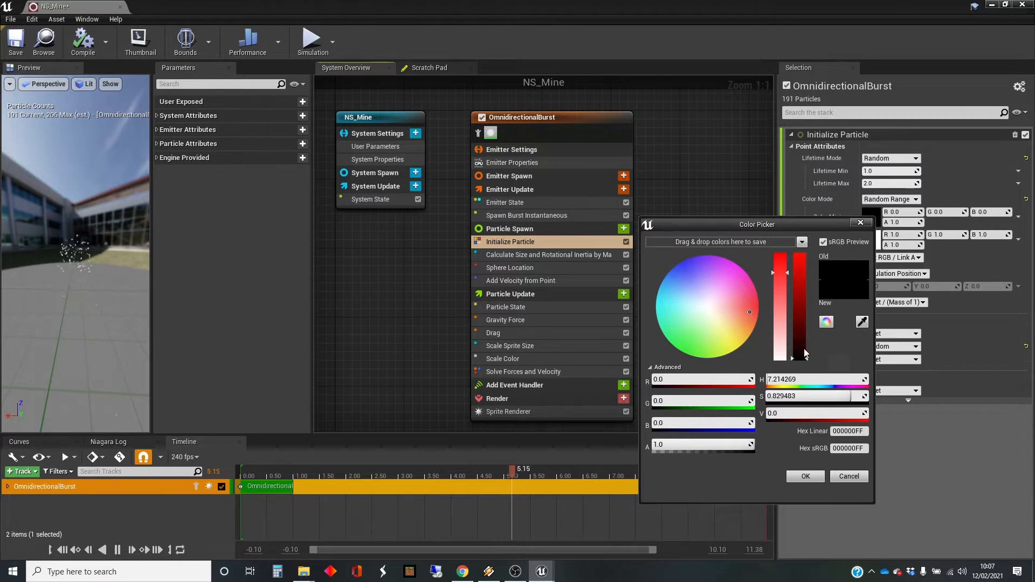
drag(792, 353, 792, 267)
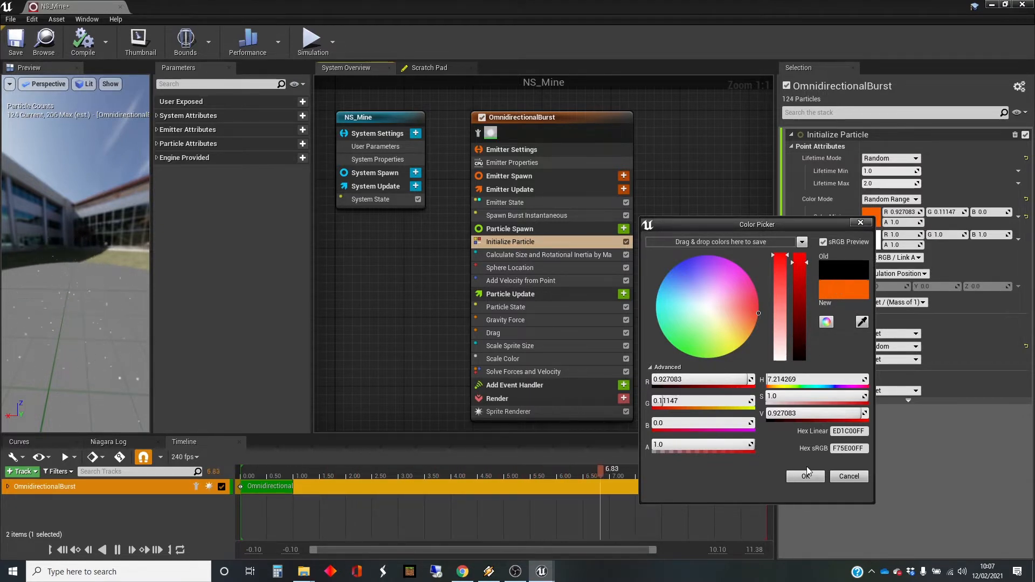
click(805, 476)
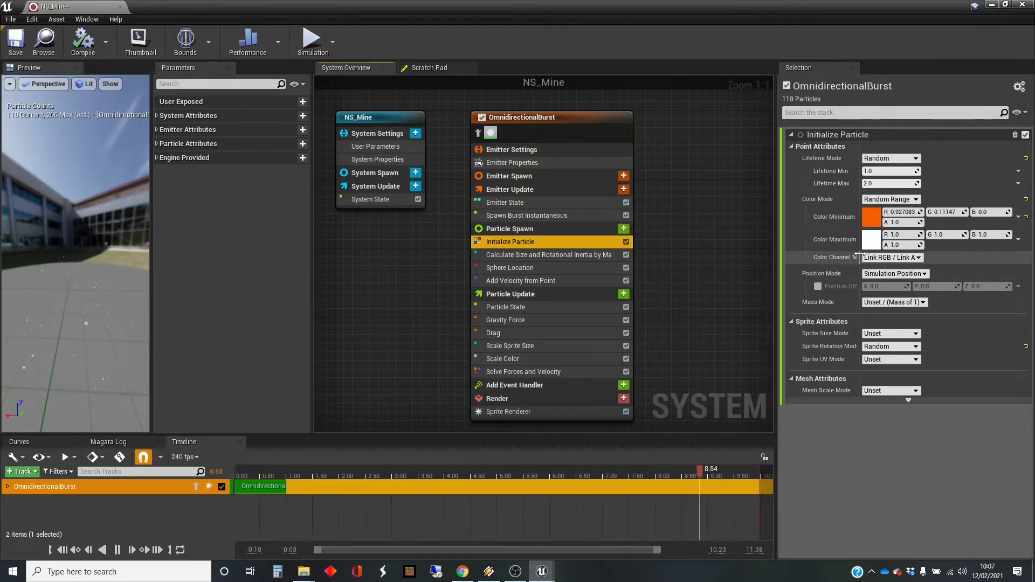
click(871, 239)
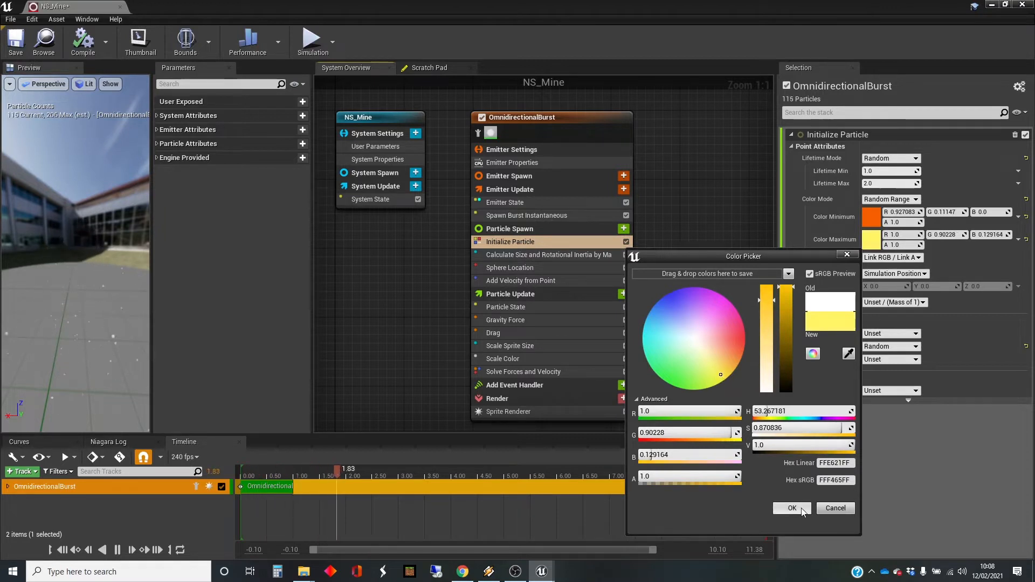
click(792, 508)
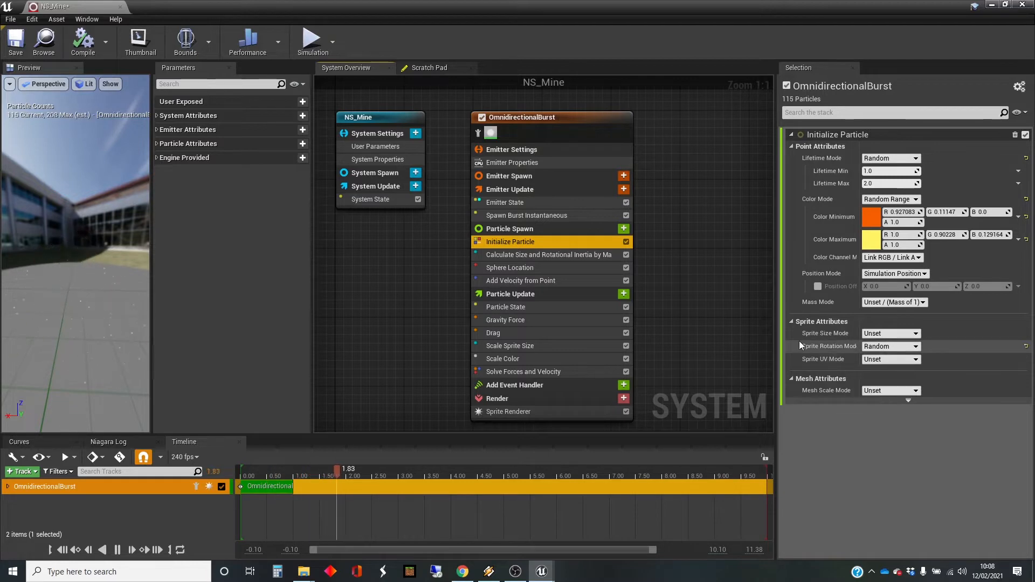
mouse_move(832, 346)
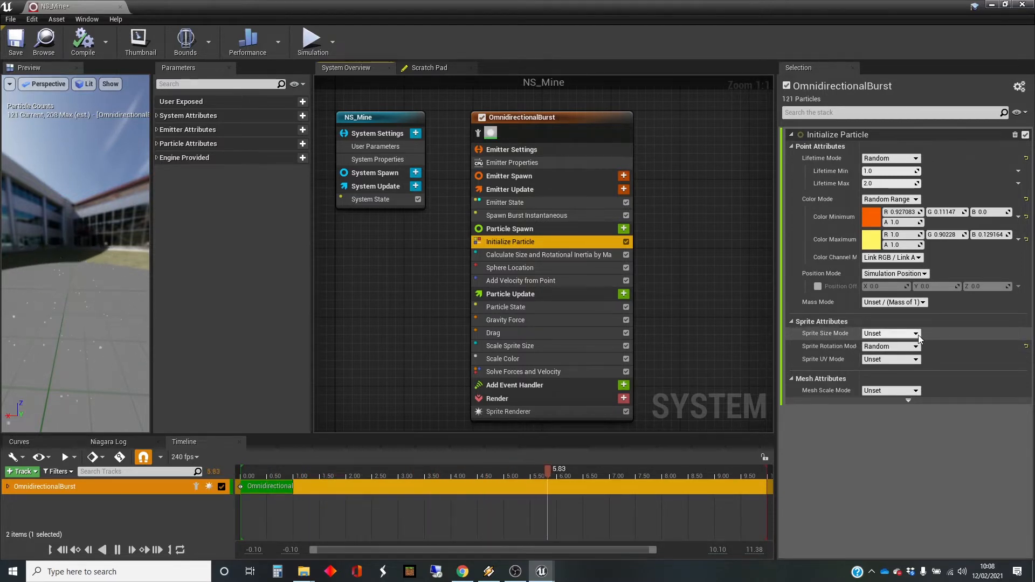
- Set Sprite Size Mode to Random Uniform with sizes from 500 to 1000
click(917, 333)
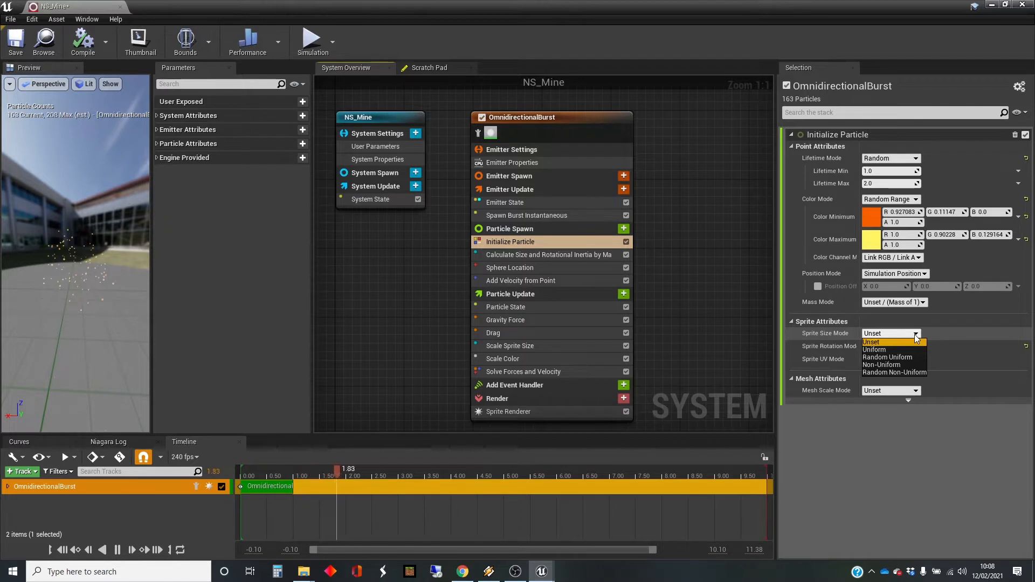
click(887, 357)
text(500)
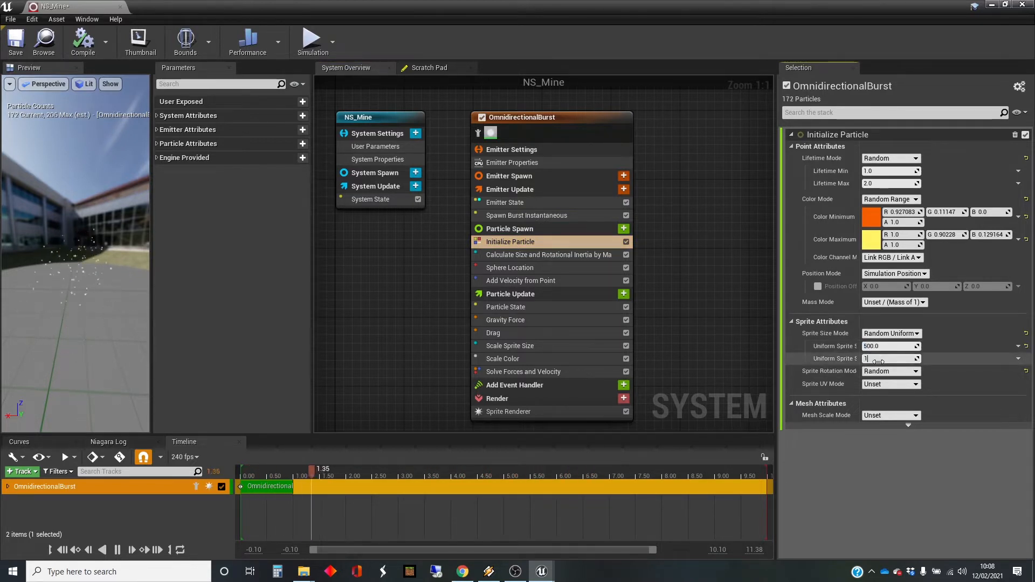
text(10000)
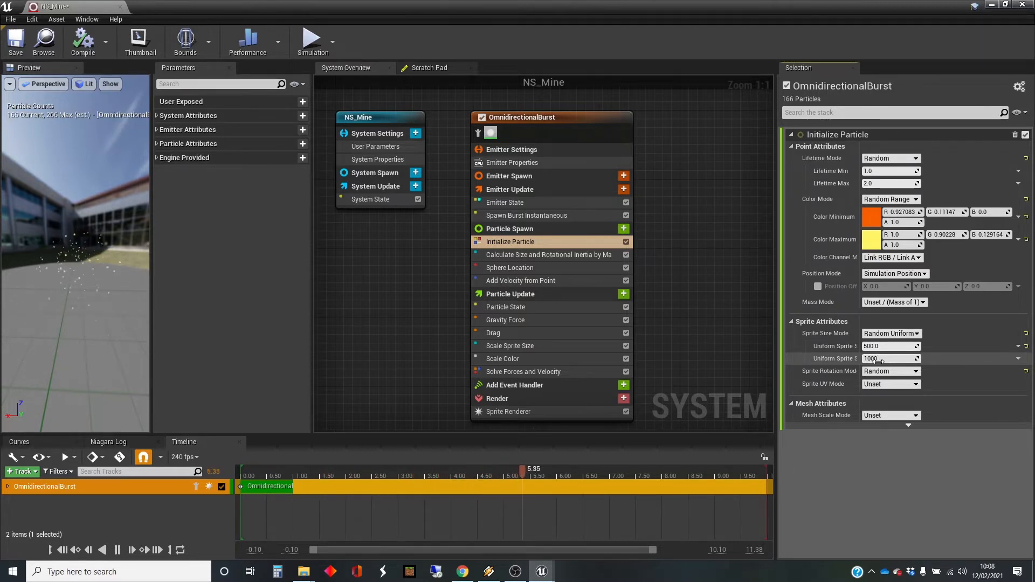
click(892, 359)
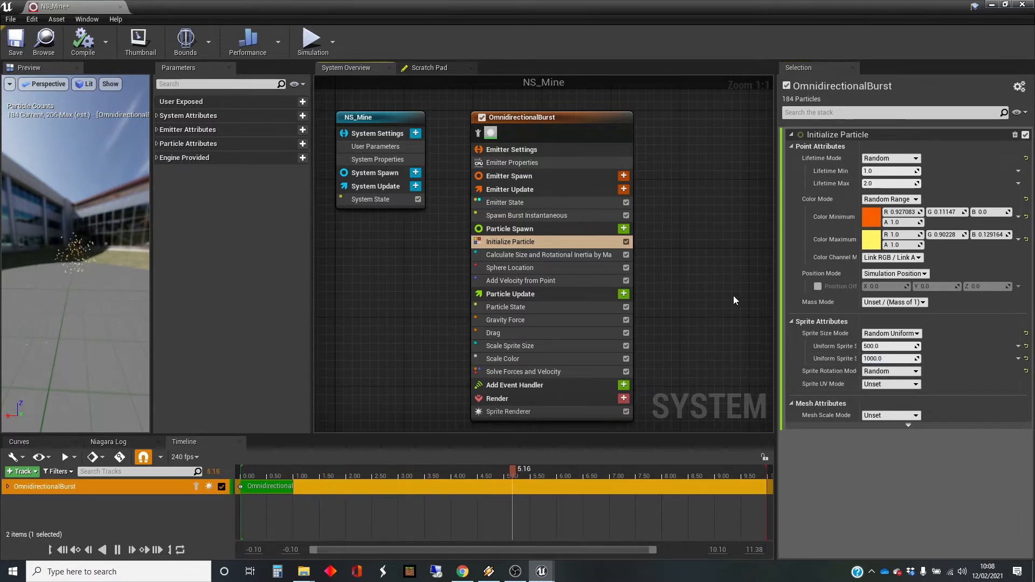
mouse_move(549, 255)
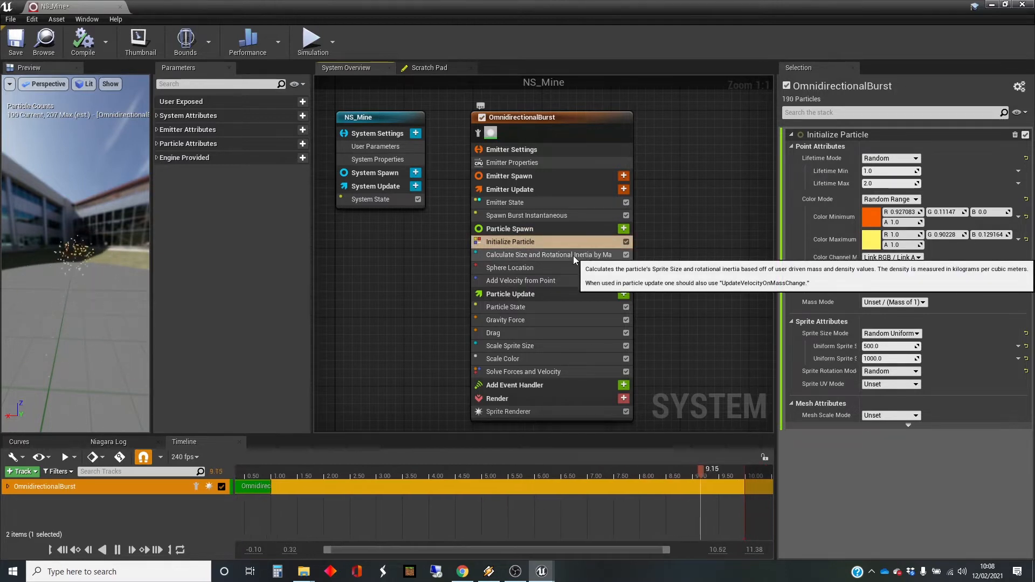
- View the mass-based size module's Steel density and unit proportion settings
click(549, 255)
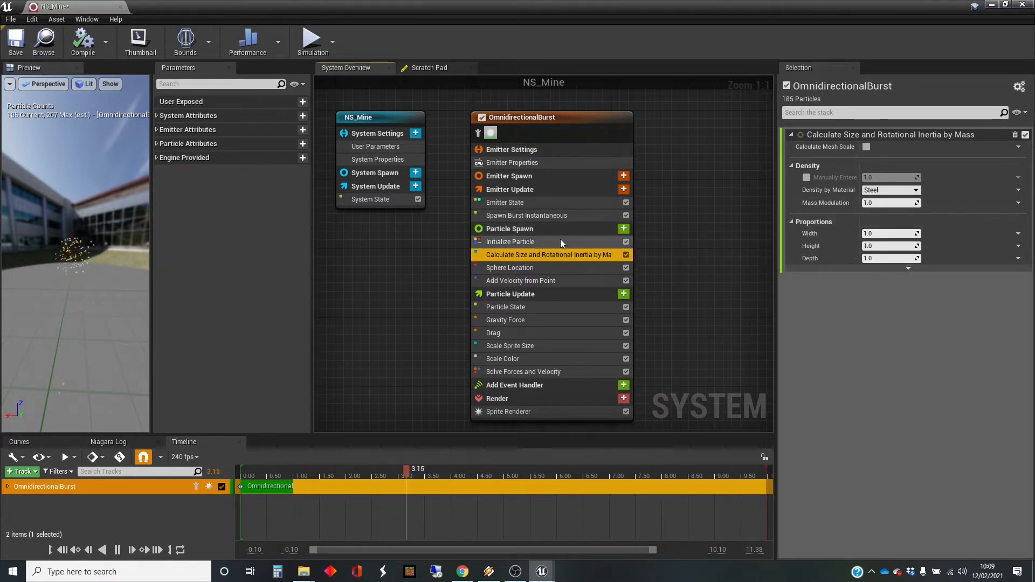
click(509, 242)
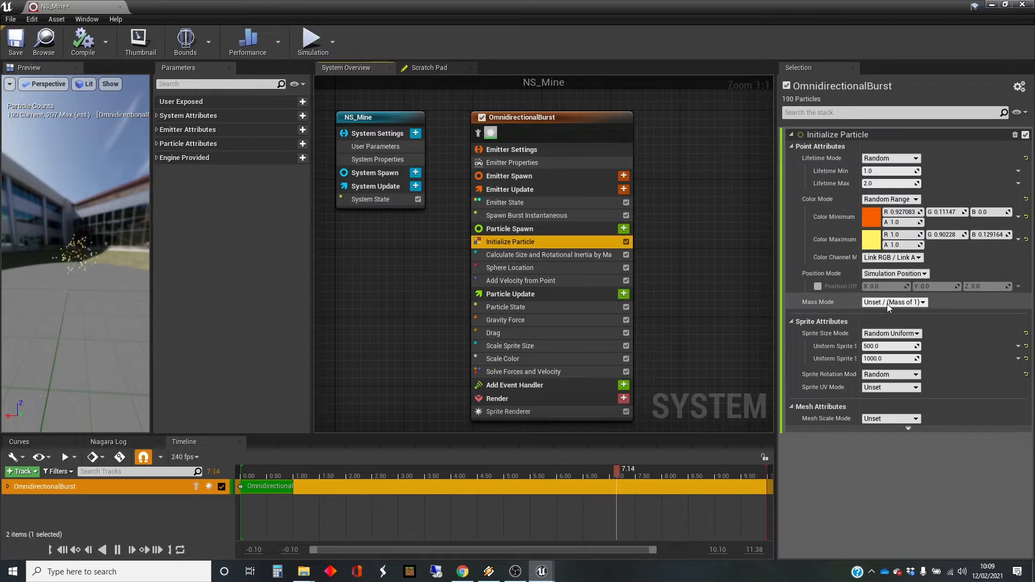
mouse_move(549, 255)
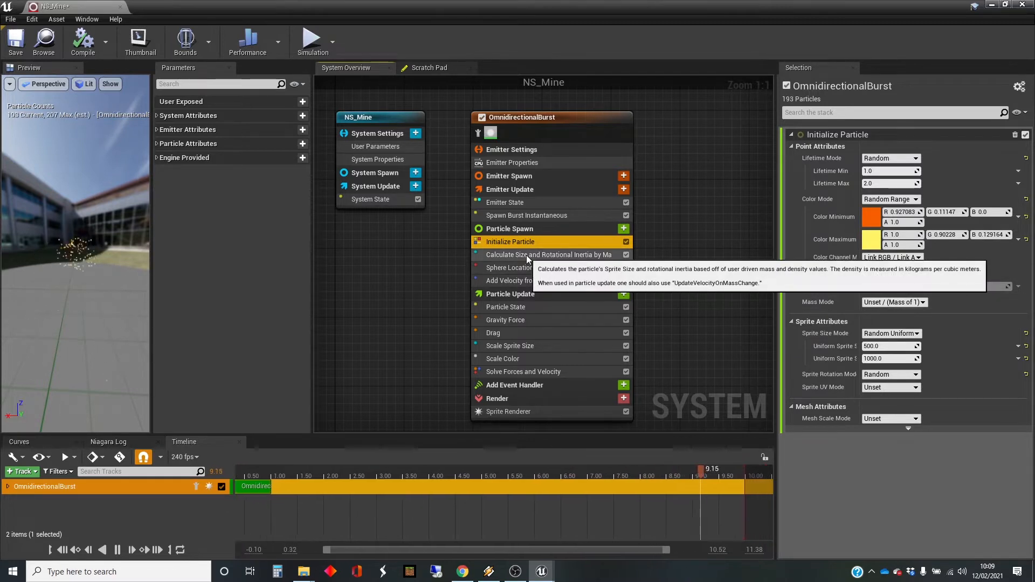
click(548, 255)
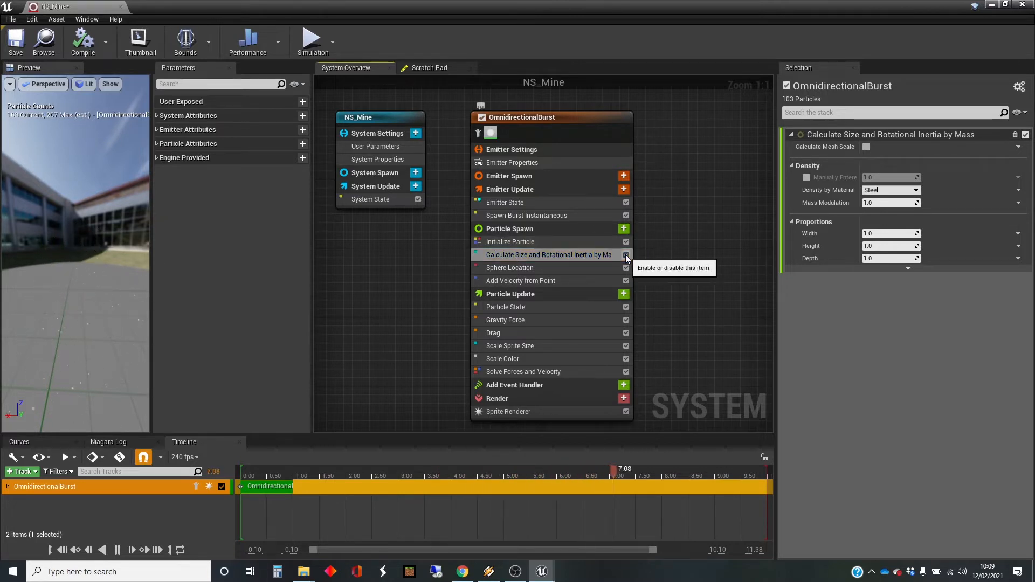
- Untick Calculate Size and Rotational Inertia by Mass, then reopen NS_Mine's Initialize Particle
click(625, 255)
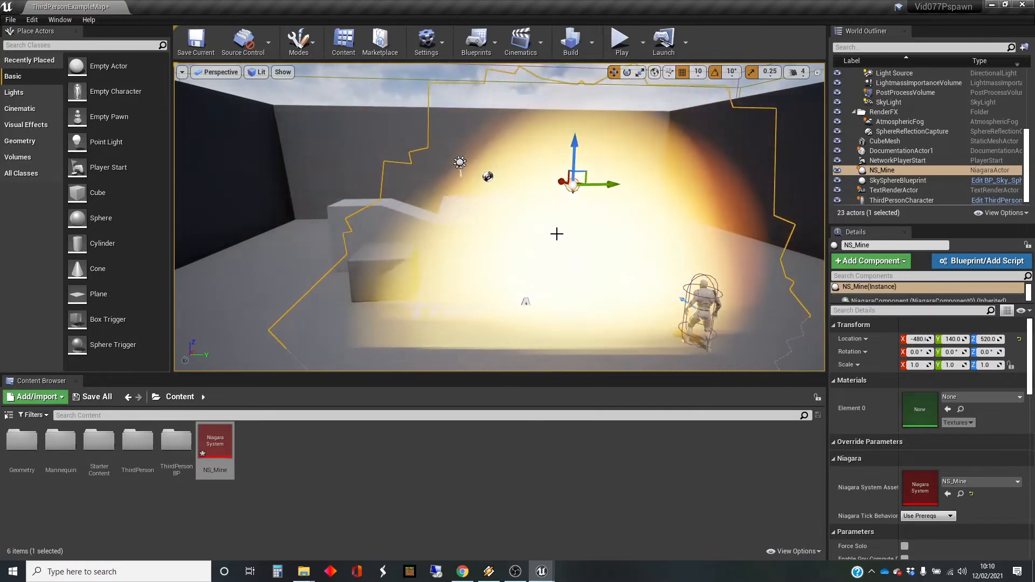
double_click(215, 439)
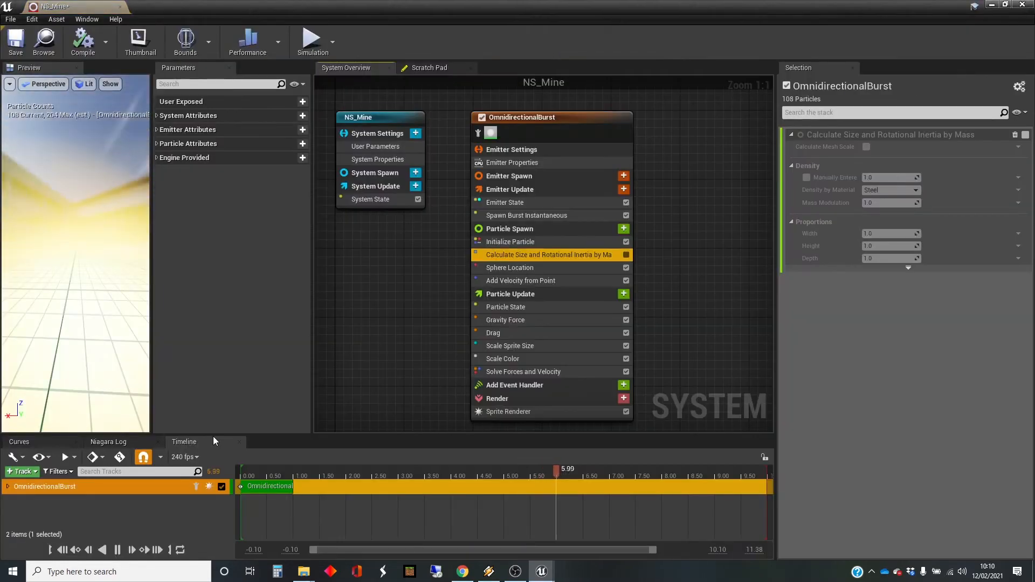
click(509, 242)
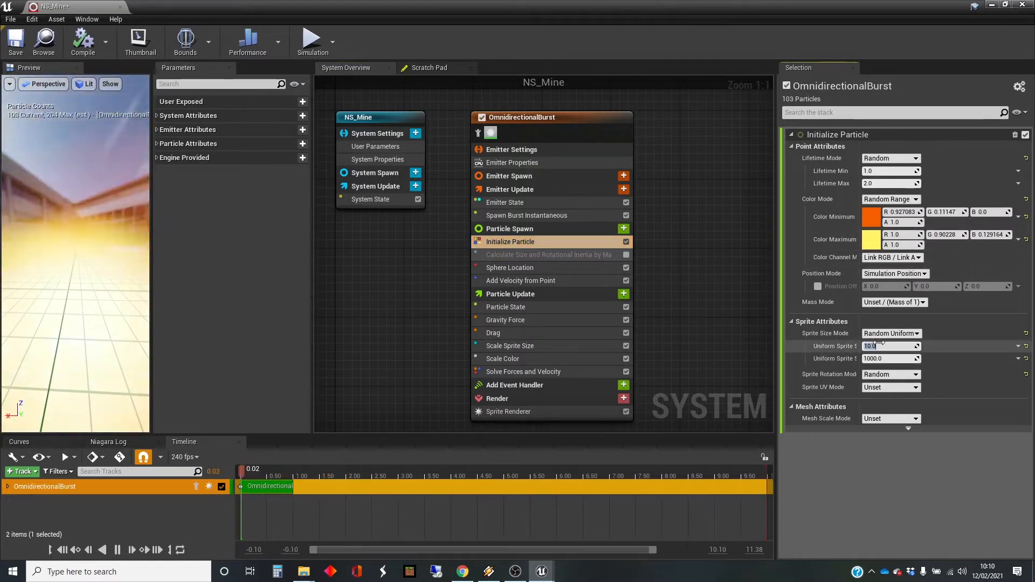
- Set Uniform Sprite Size Min to 10.0 and Max to 20.0
click(888, 359)
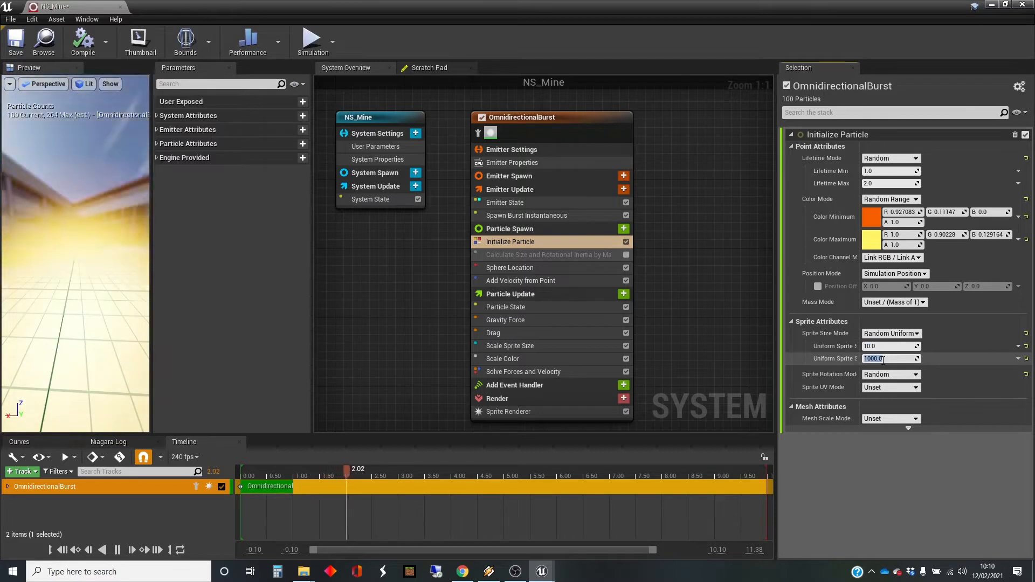
text(20.0)
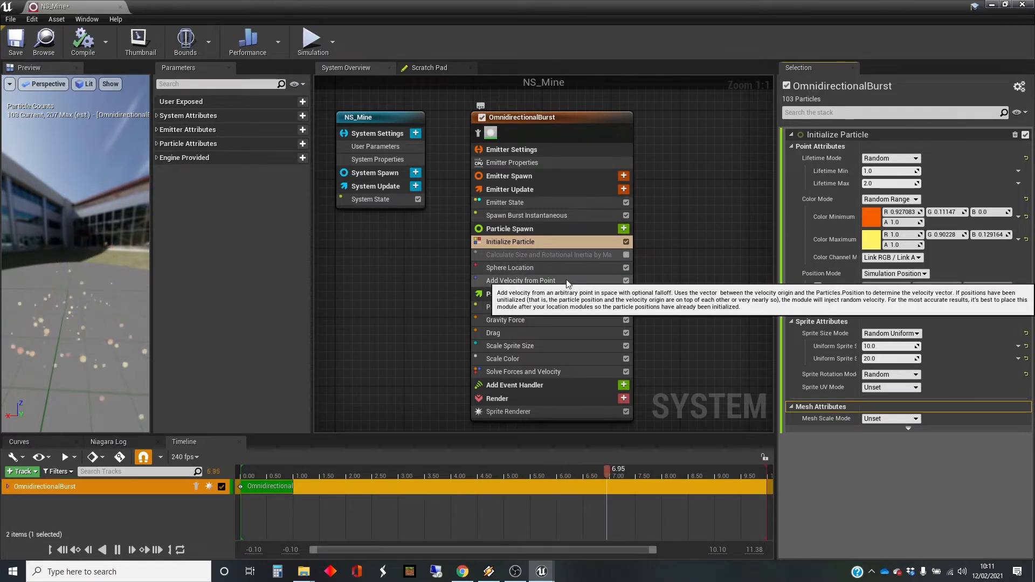
- Select the Add Velocity from Point module to view its 75–400 strength settings
click(520, 280)
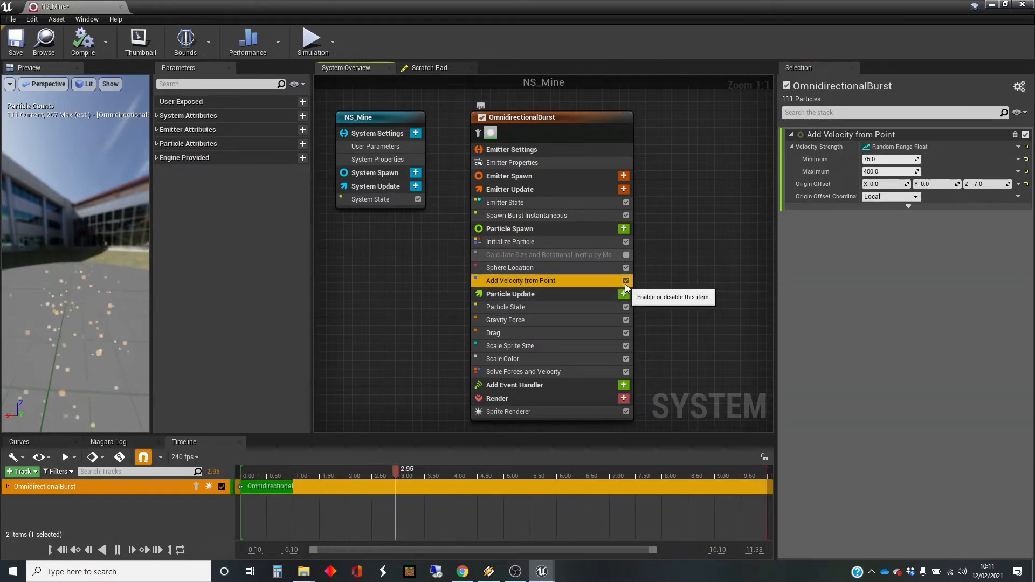
click(625, 280)
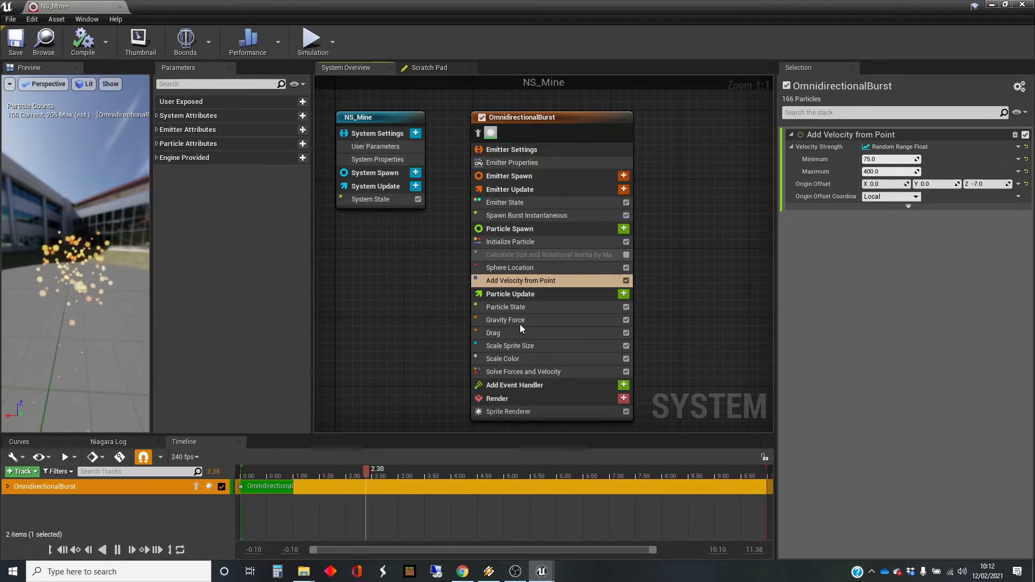
click(987, 183)
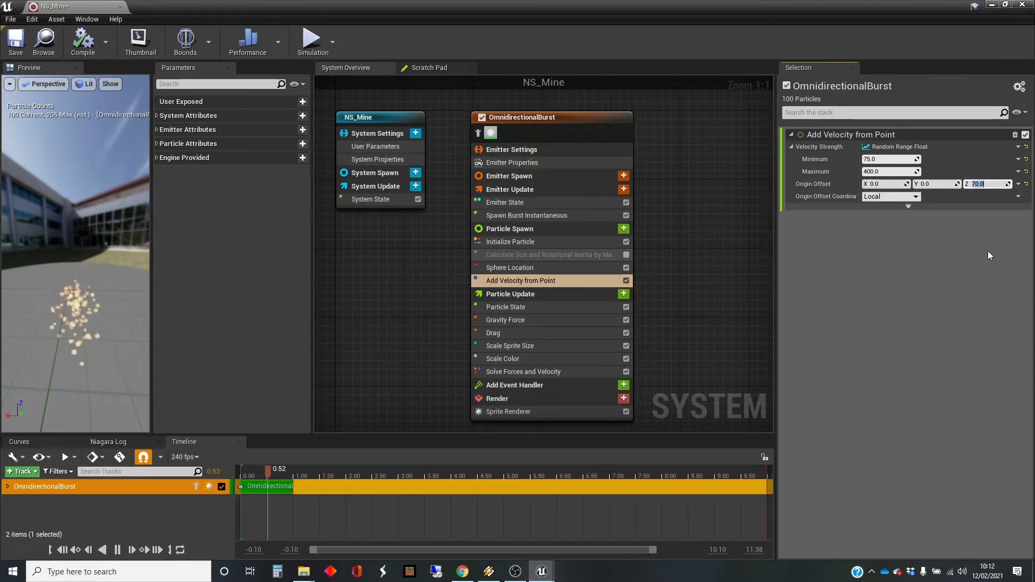
text(-7.0)
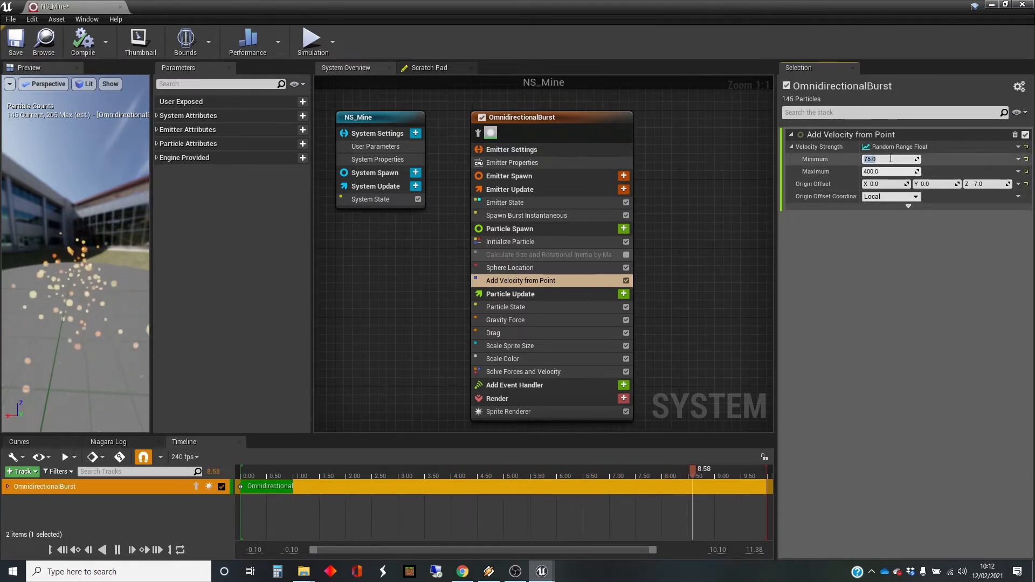
- Edit the Add Velocity from Point strength fields so the maximum reads 400.0
text(400)
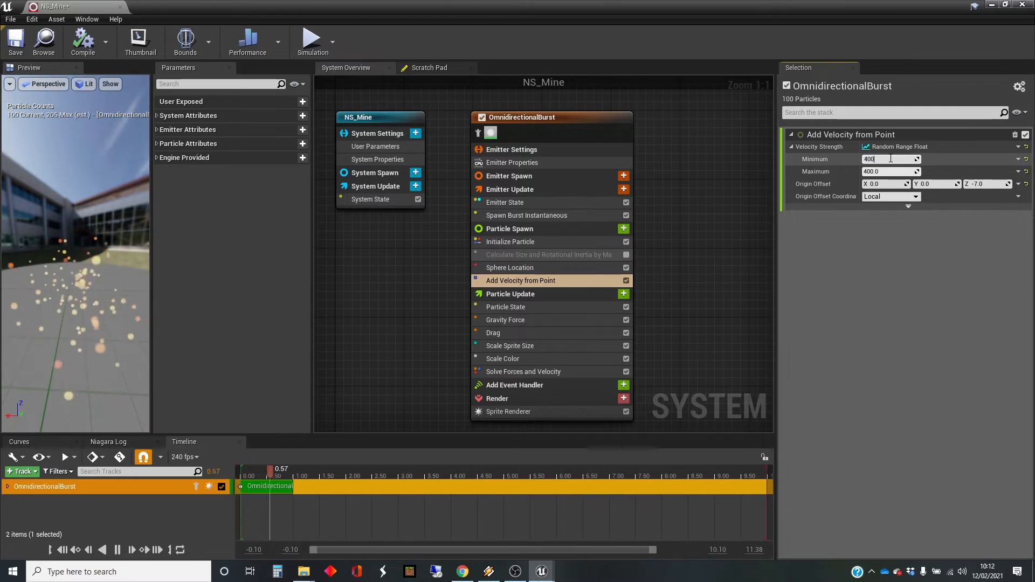
click(888, 171)
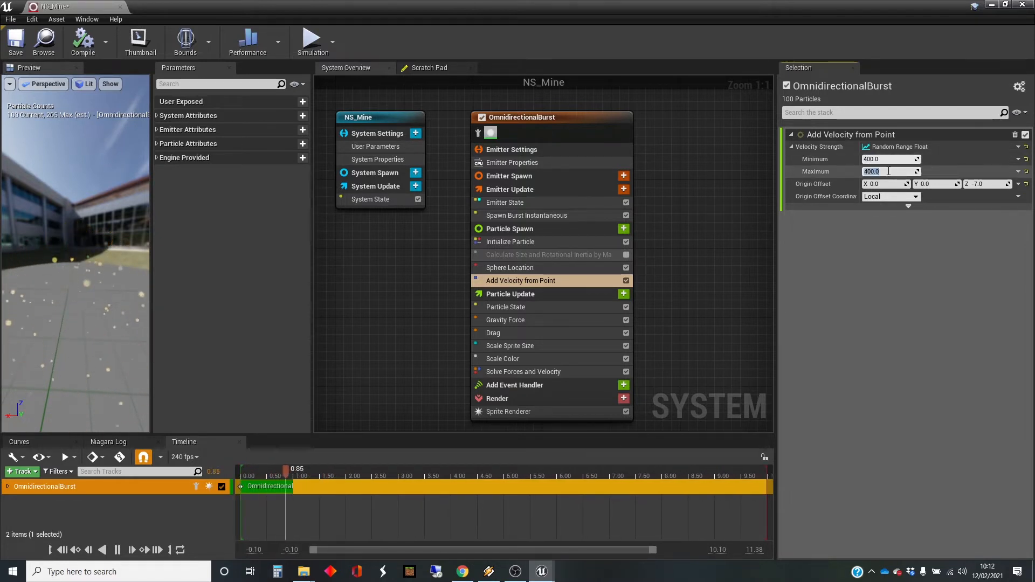
text(20000)
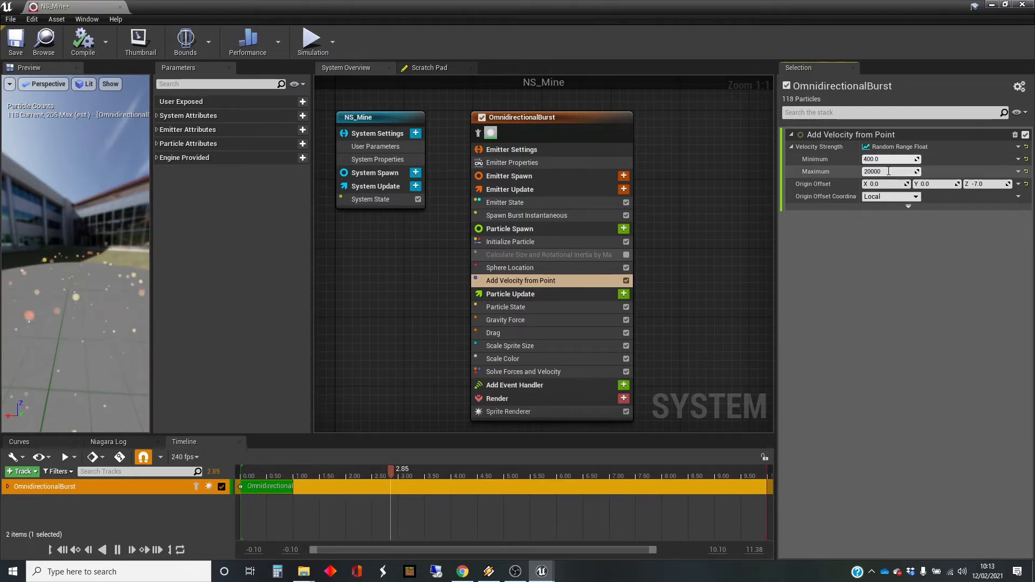
triple_click(889, 171)
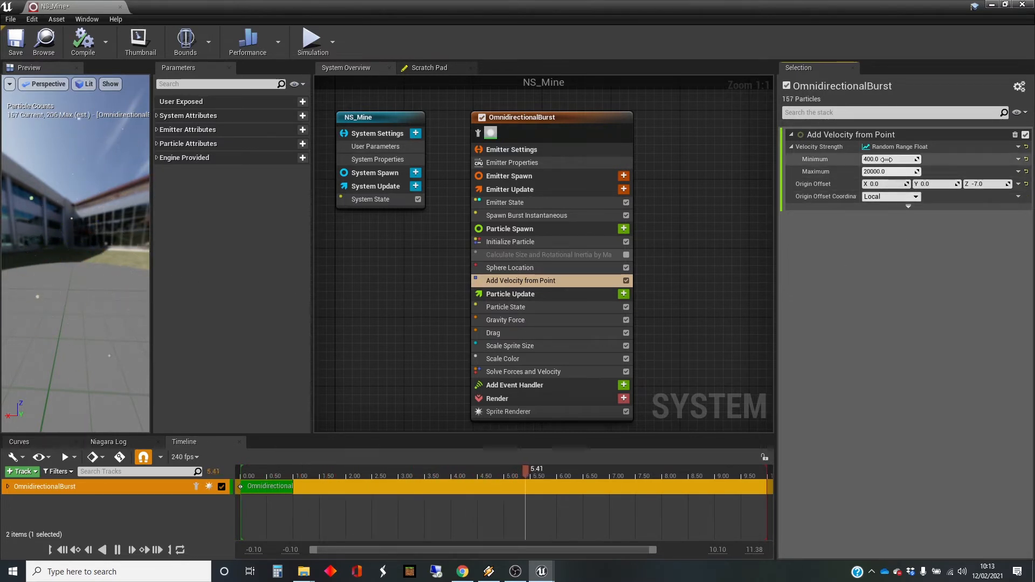
click(889, 159)
text(30)
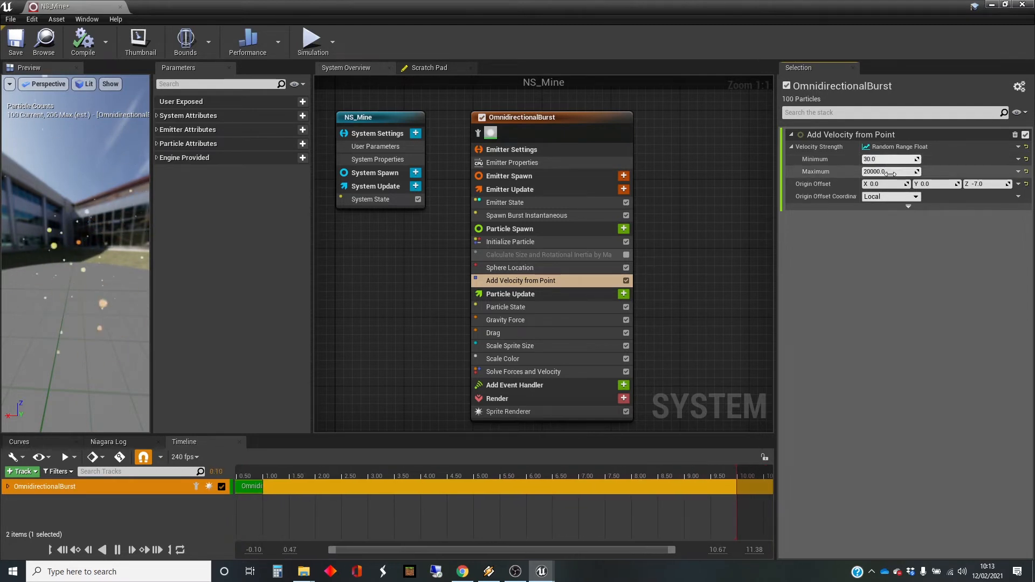
text(100.0)
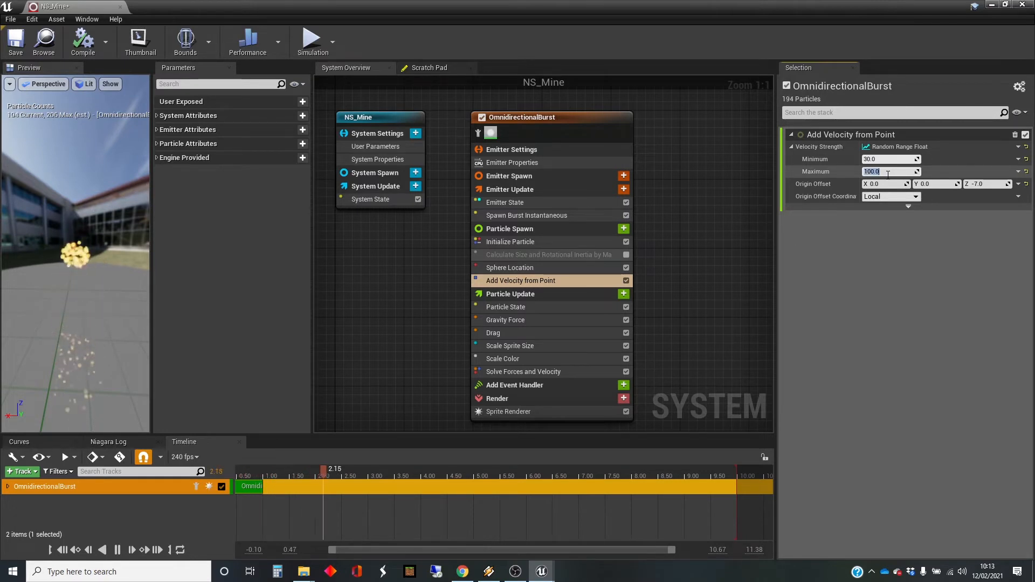
text(400.0)
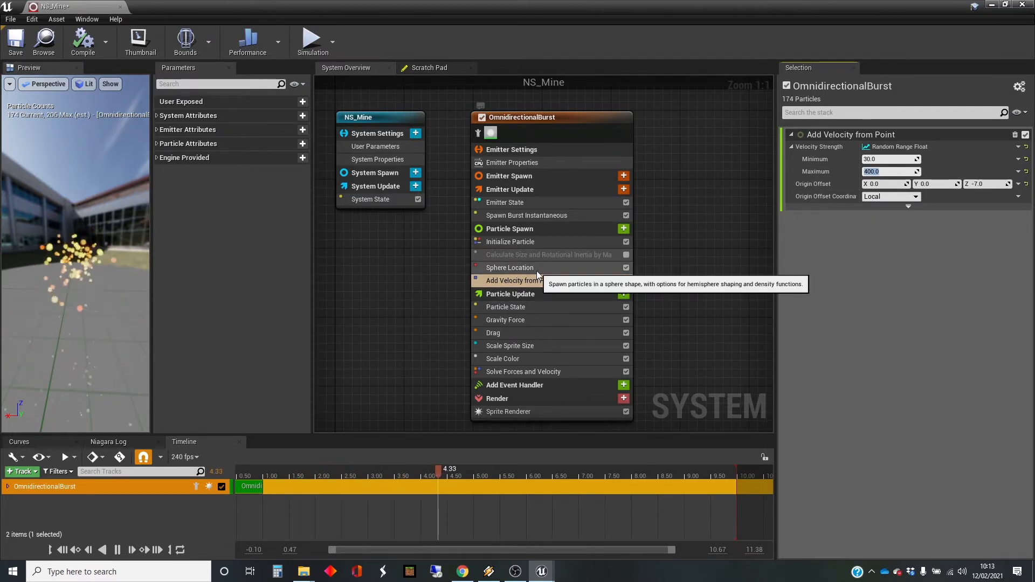
- Select Sphere Location and untick the Add Velocity from Point module
click(509, 267)
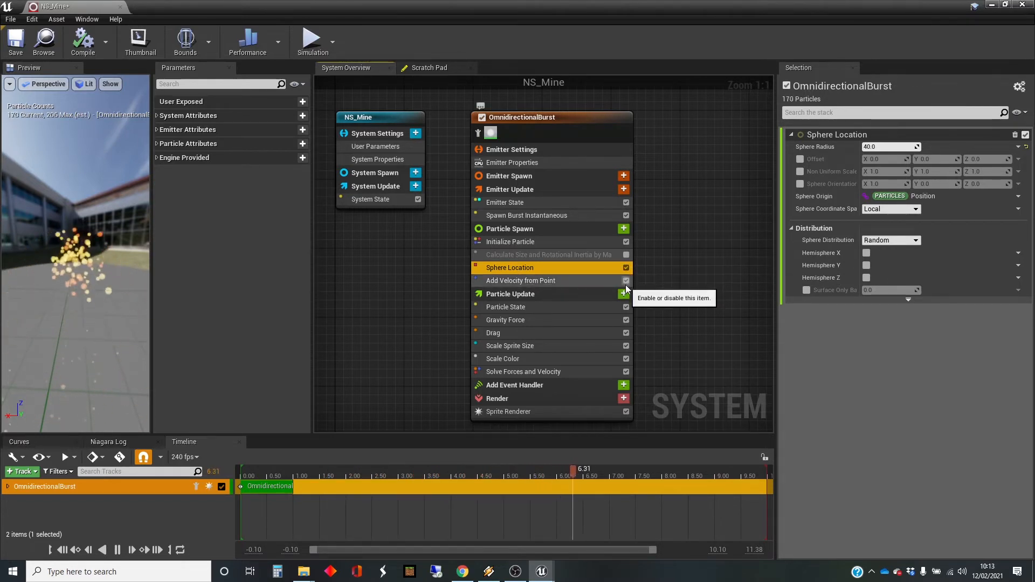
click(626, 281)
text(200)
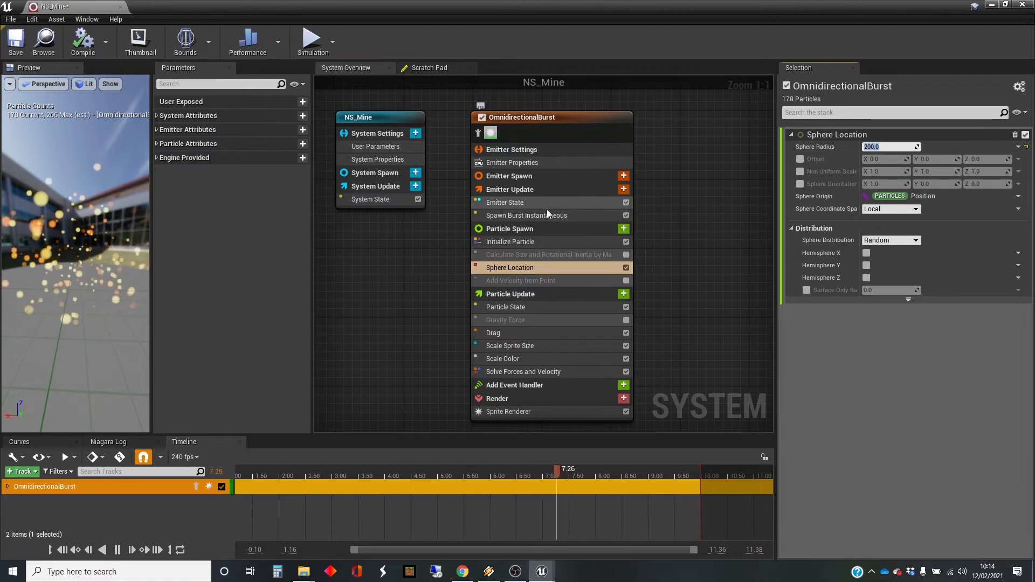
- Set the Spawn Burst Instantaneous spawn count to 1000
click(526, 215)
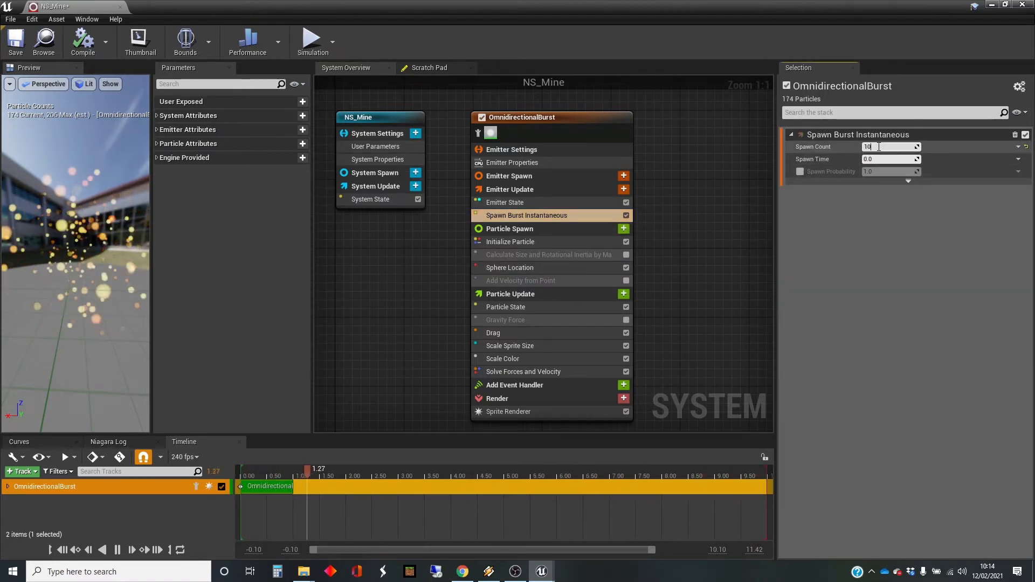
text(1000)
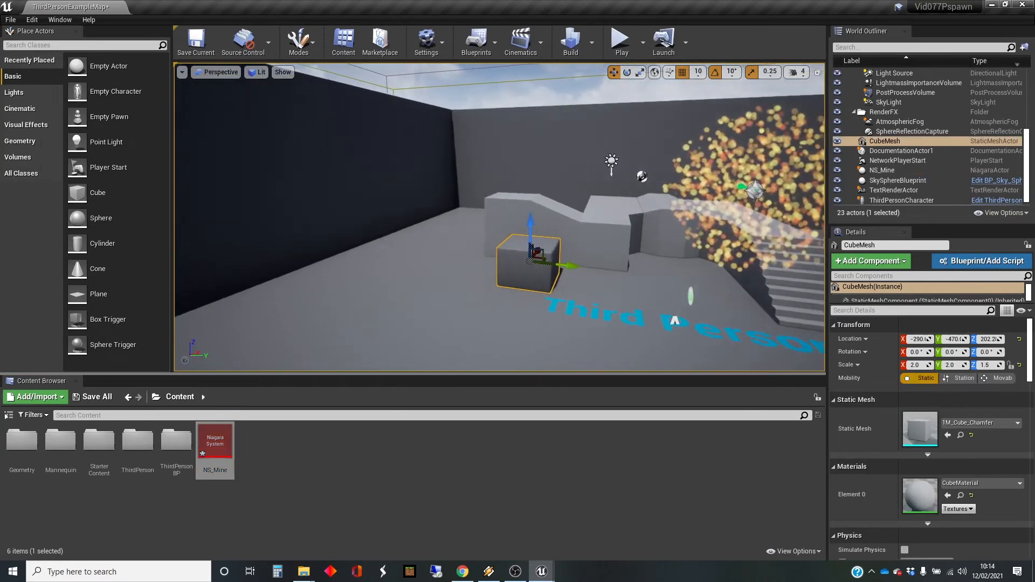
mouse_move(620, 39)
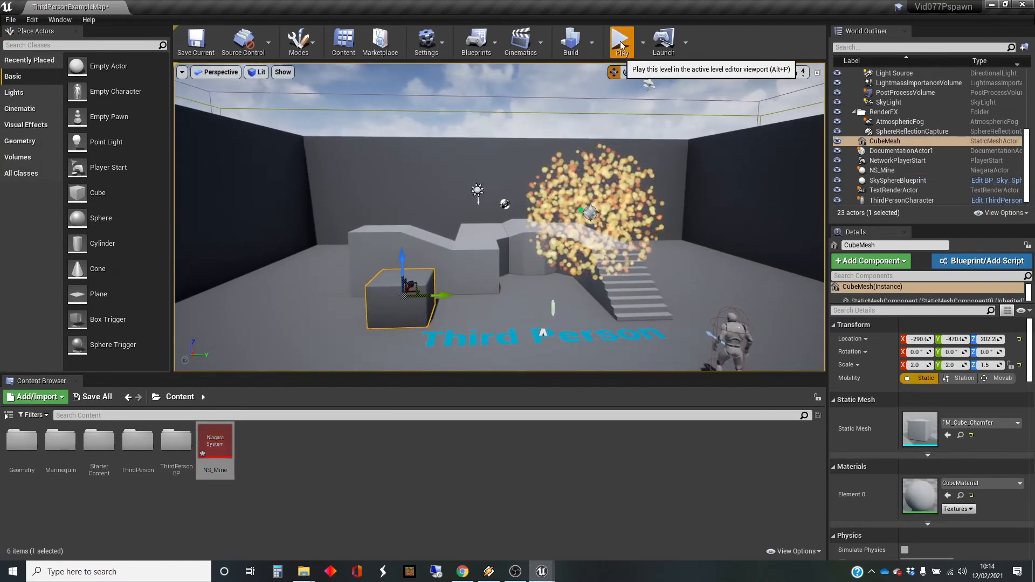
- Play-test the level beneath the sparks, then reopen NS_Mine from the Content Browser
click(620, 39)
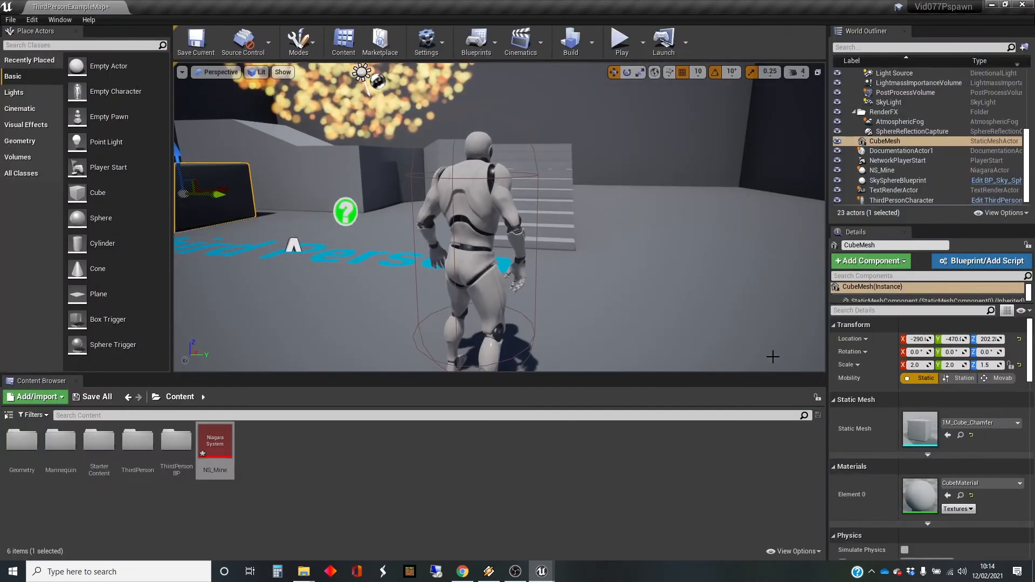
double_click(214, 442)
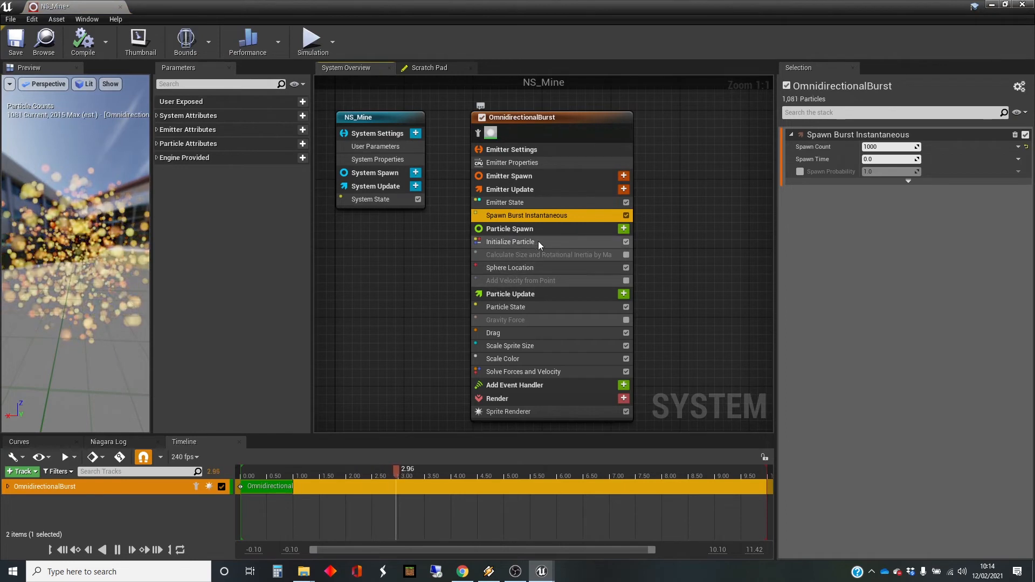
- Disable Sphere Location and add a Torus Location module to Particle Spawn
click(509, 267)
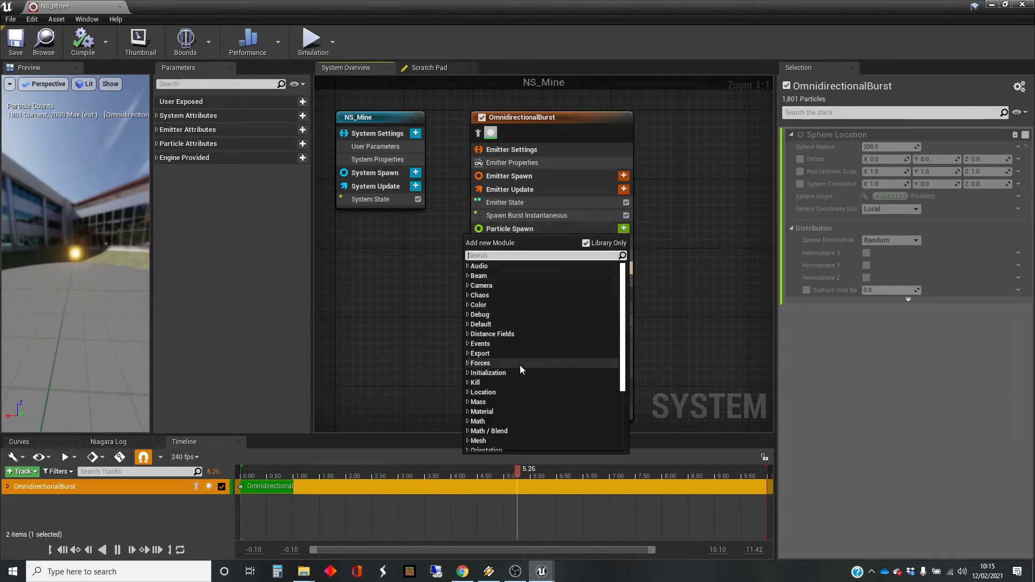
click(482, 373)
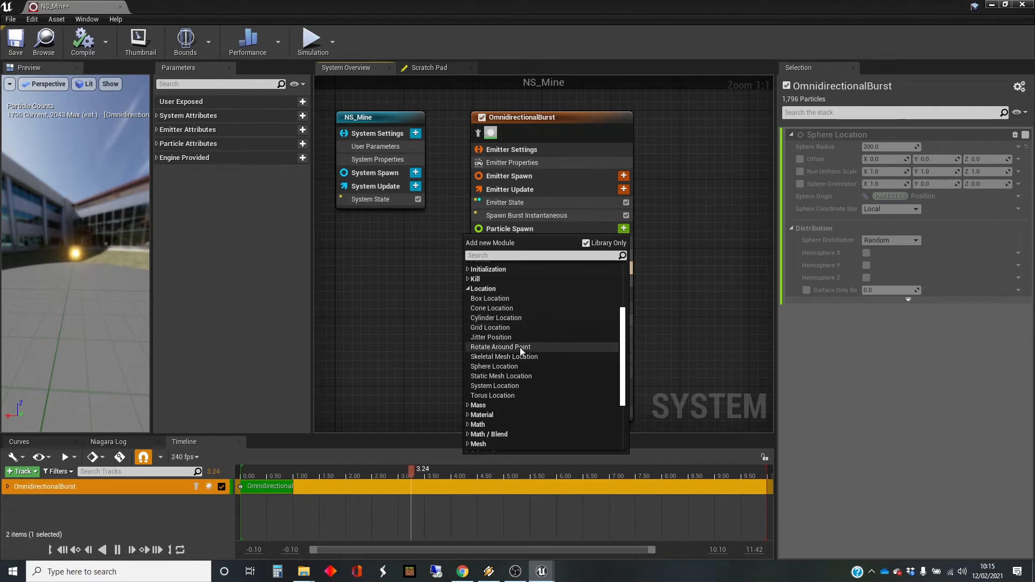
mouse_move(492, 395)
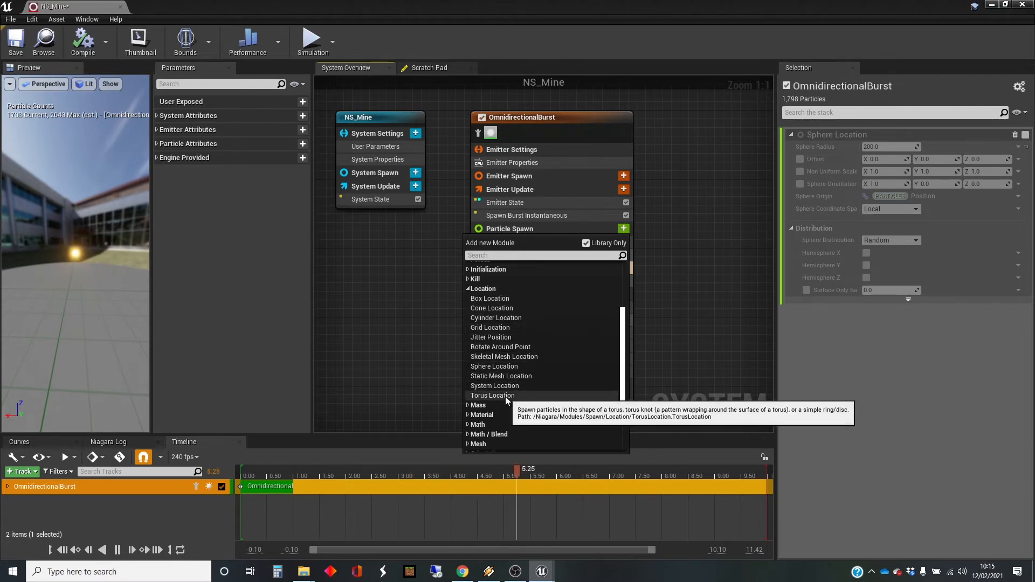
click(492, 395)
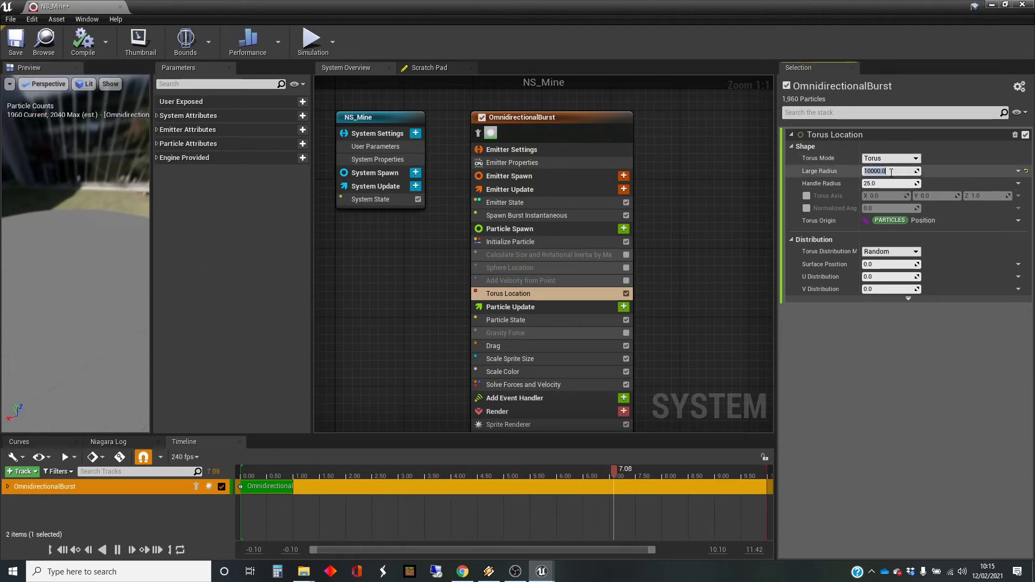
- Set torus large radius 1000.0 and handle radius 100.0, and re-enable Add Velocity from Point
text(1000.0)
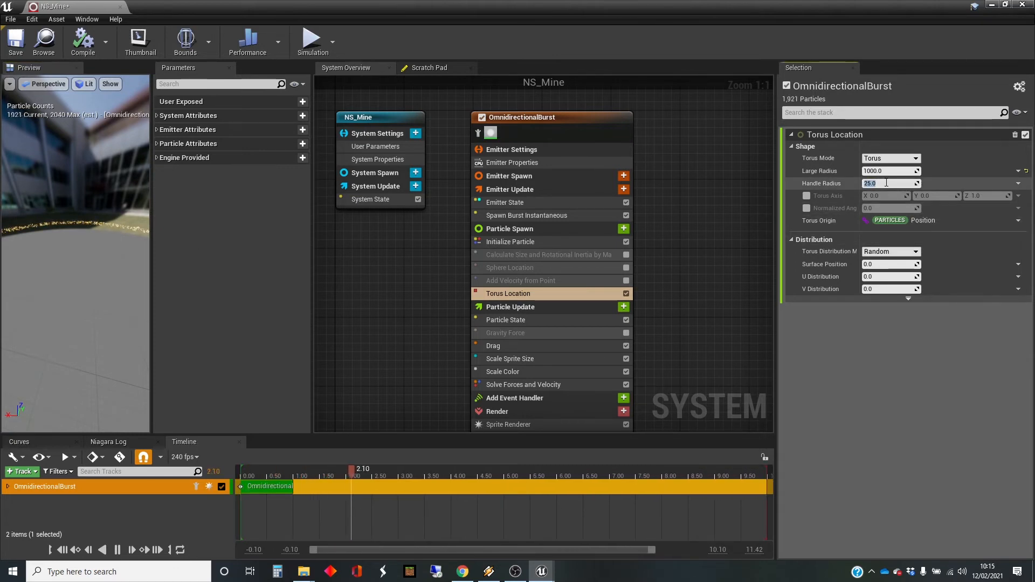
text(1)
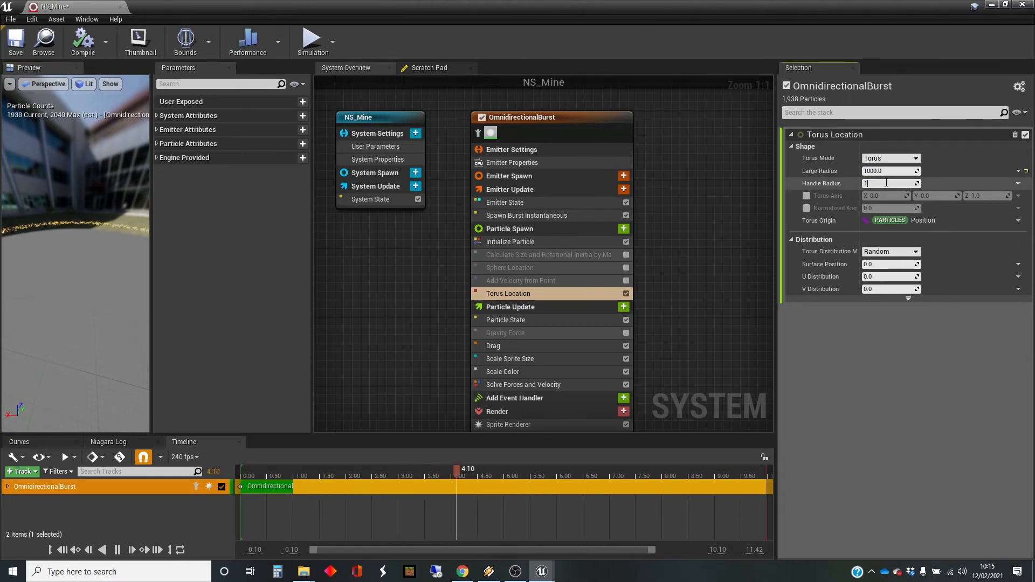
text(100.0)
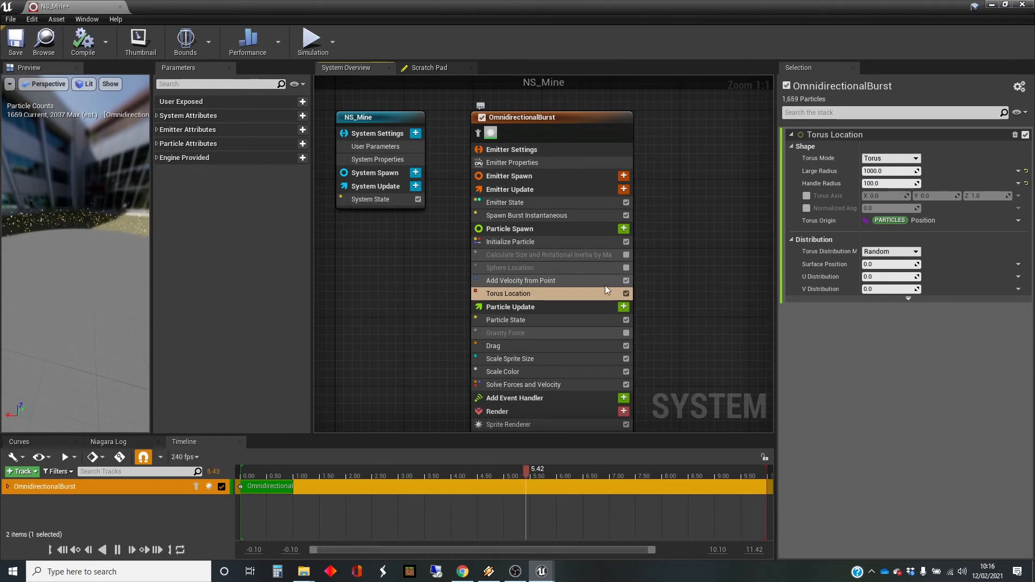
click(520, 281)
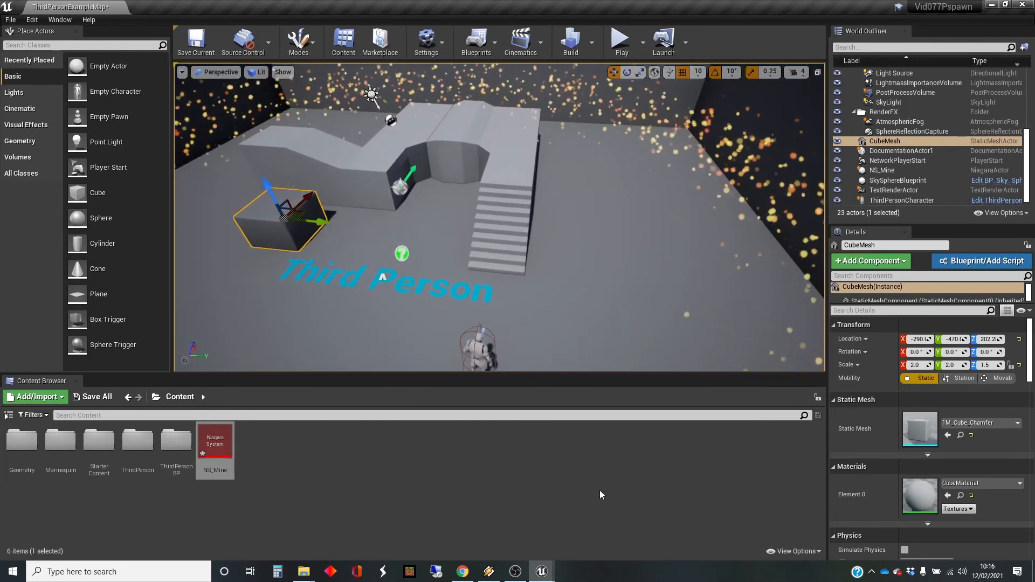
- Reopen NS_Mine in the Niagara editor from the Content Browser
double_click(215, 446)
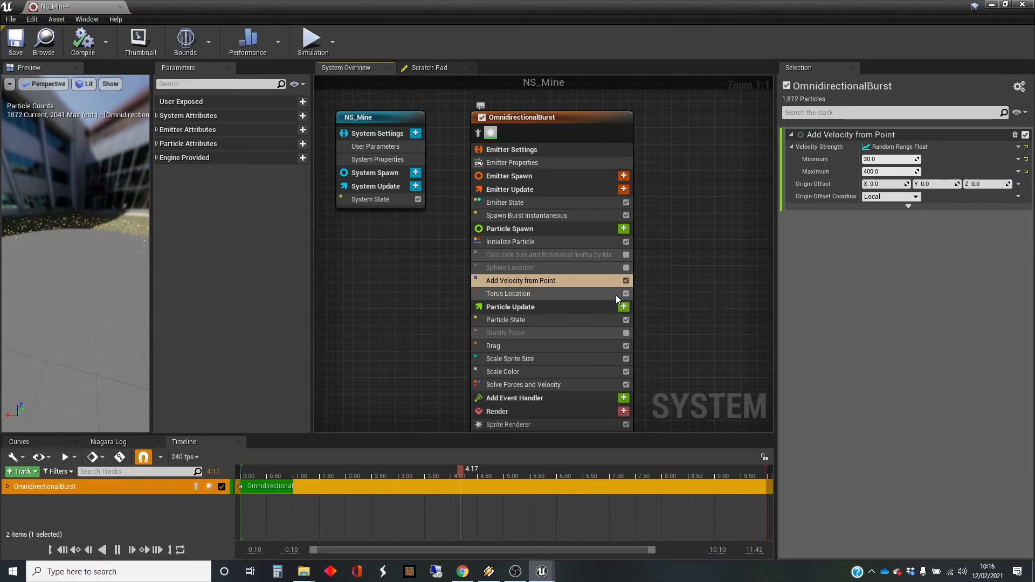
- Swap Torus Location for a Box Location sized 10000 by 10000 by 100
click(521, 294)
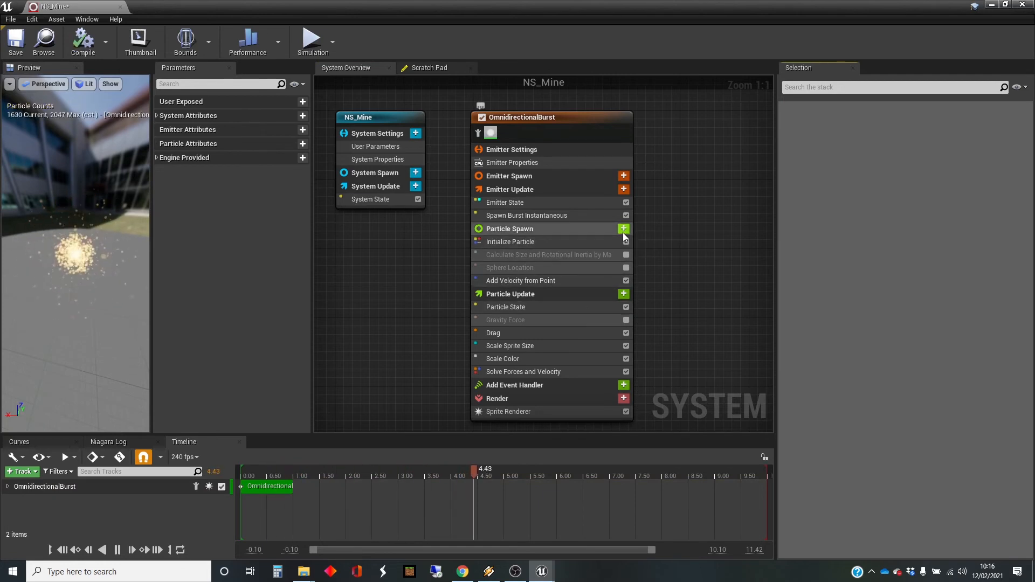
click(623, 228)
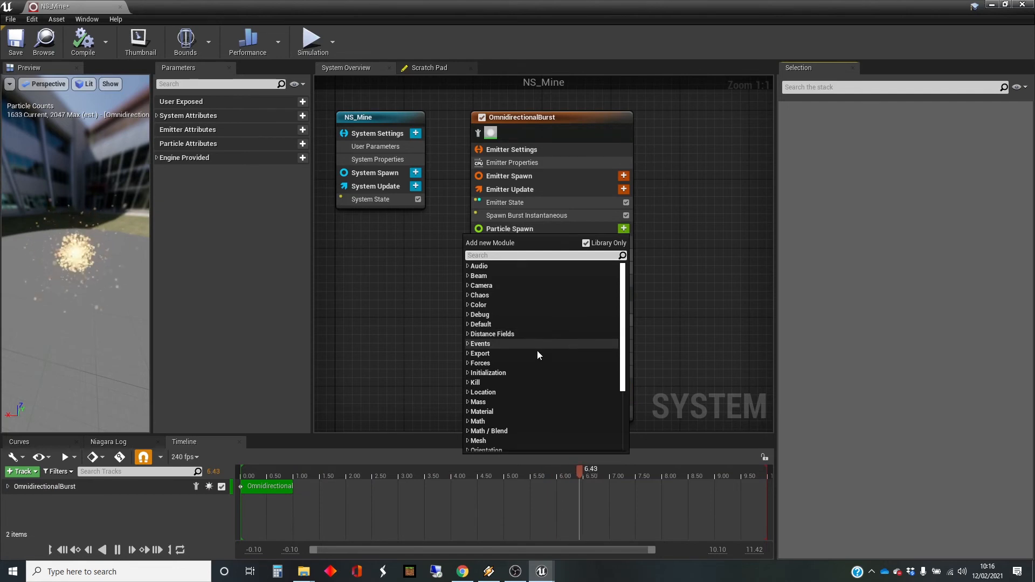
click(483, 391)
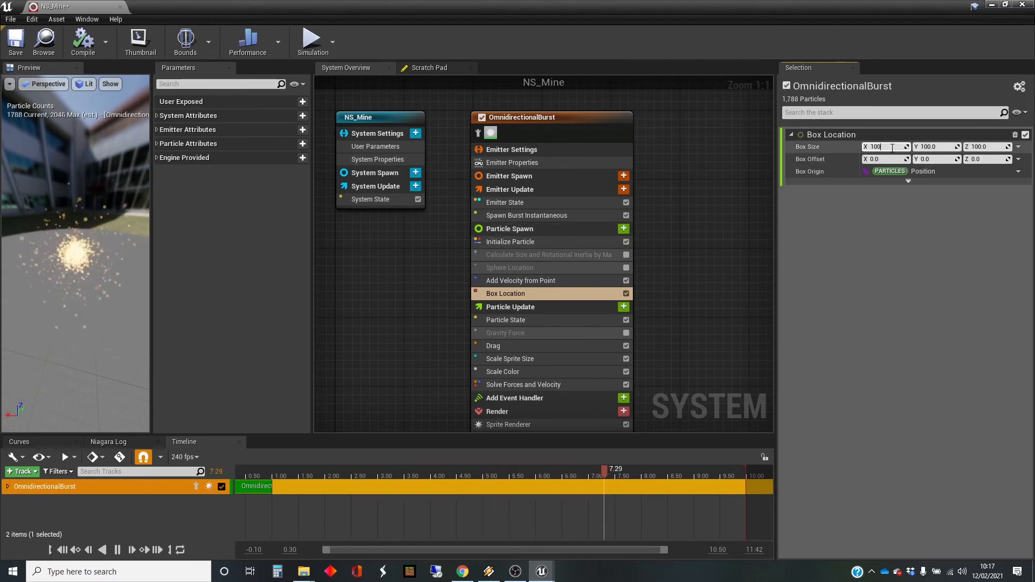
text(10000.0)
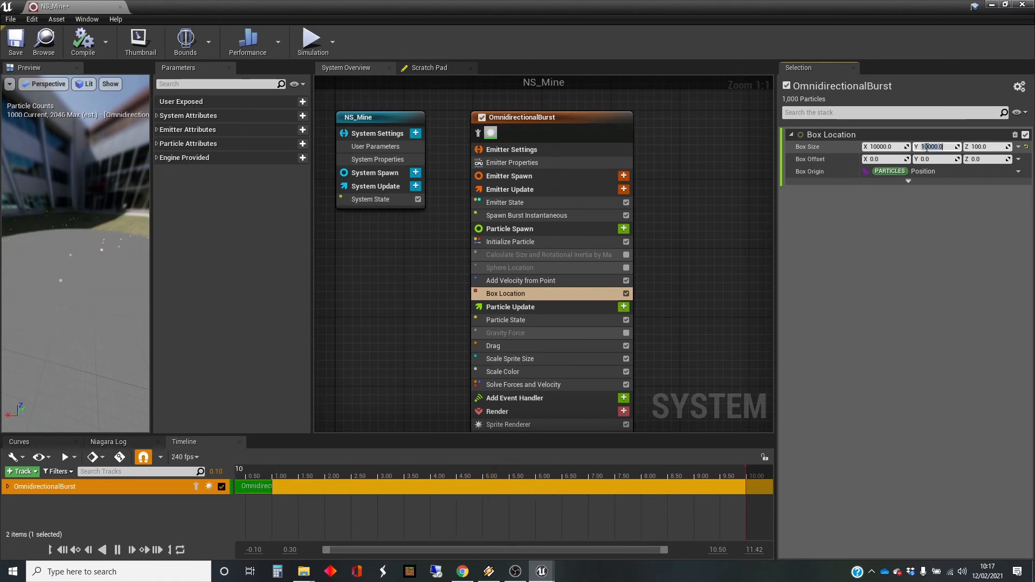
text(10000.0)
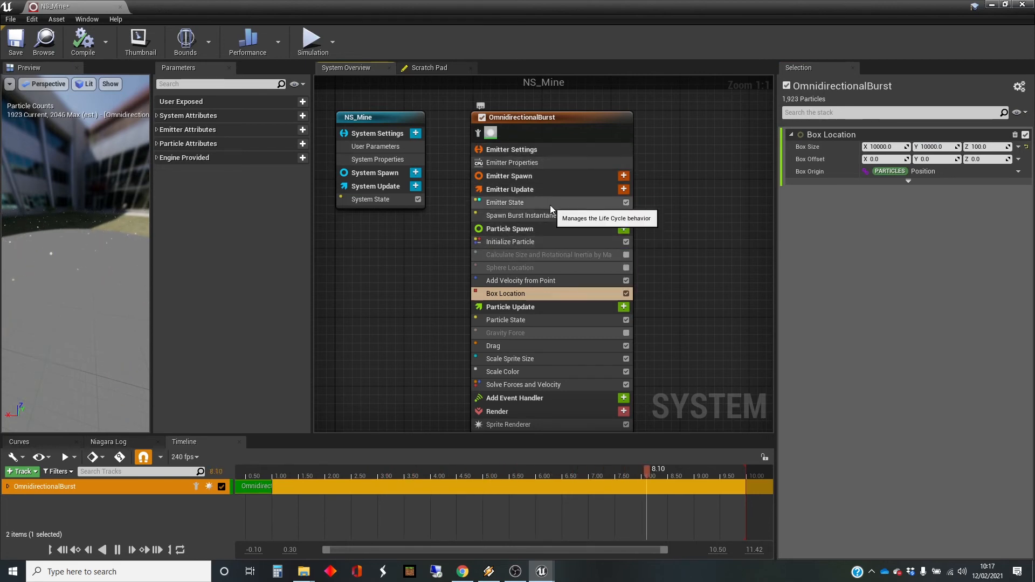
click(526, 215)
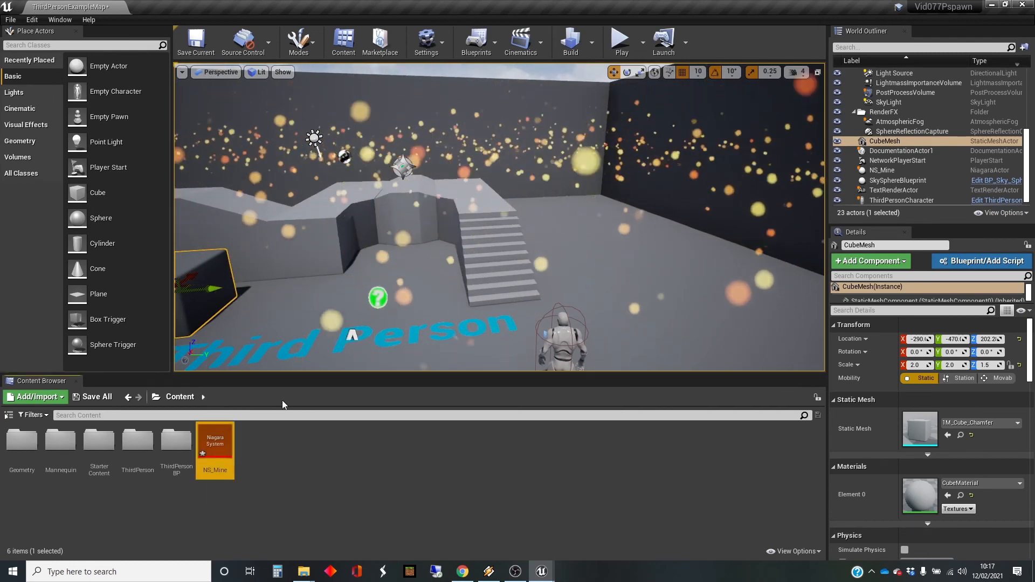
- Reopen NS_Mine and inspect Initialize Particle, Add Velocity from Point and Box Location
double_click(215, 441)
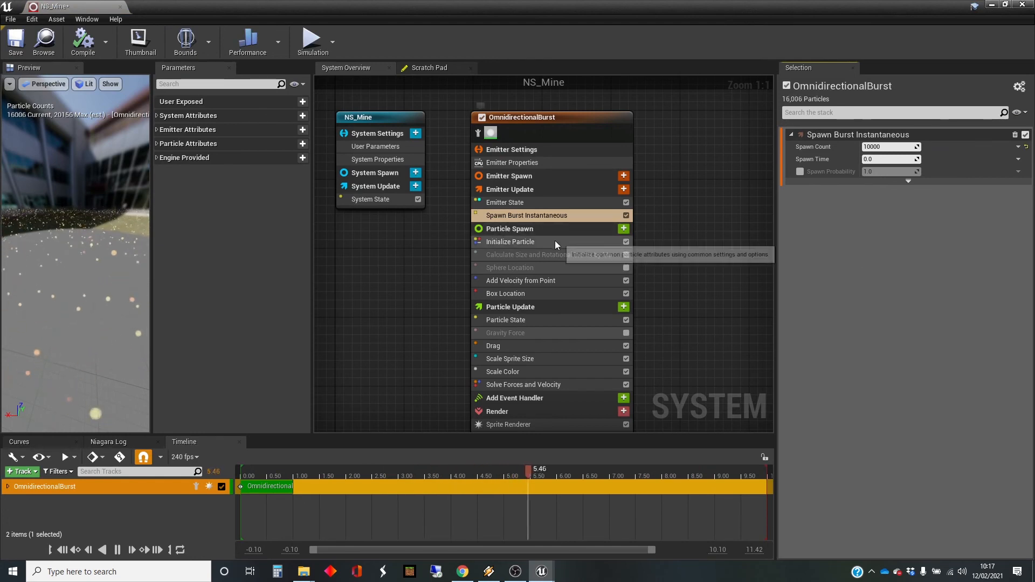
click(510, 241)
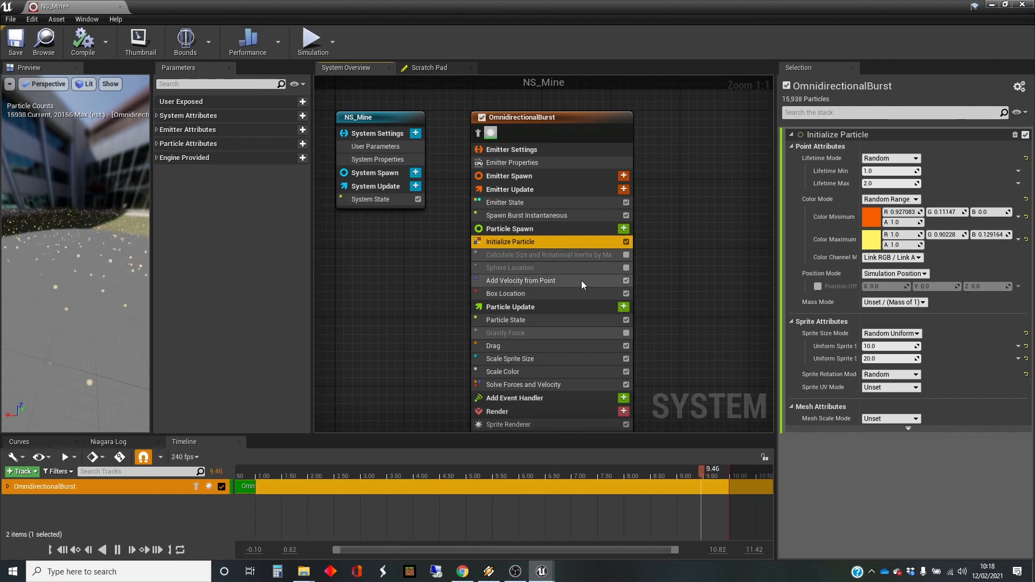
click(520, 280)
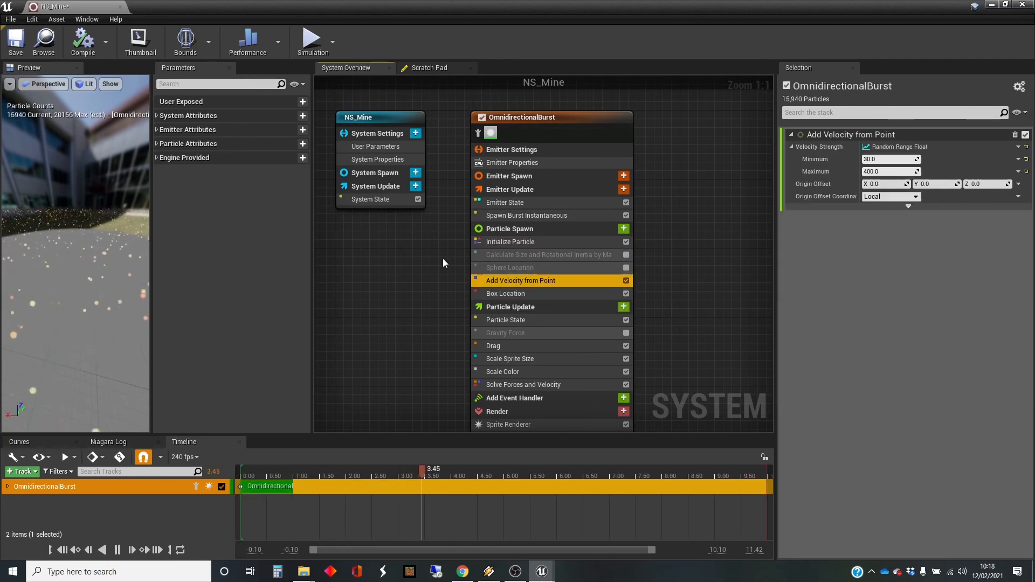
click(506, 294)
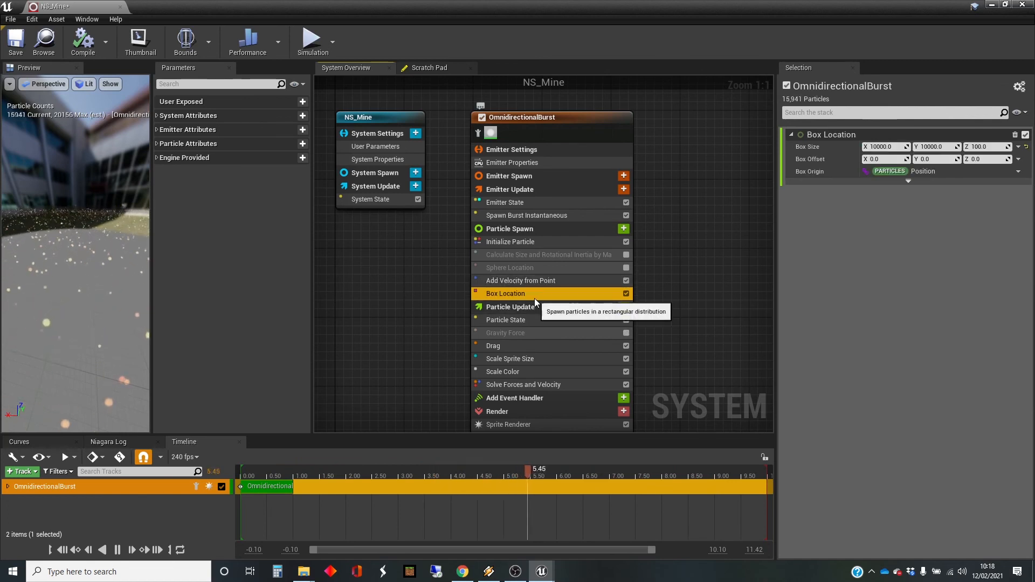